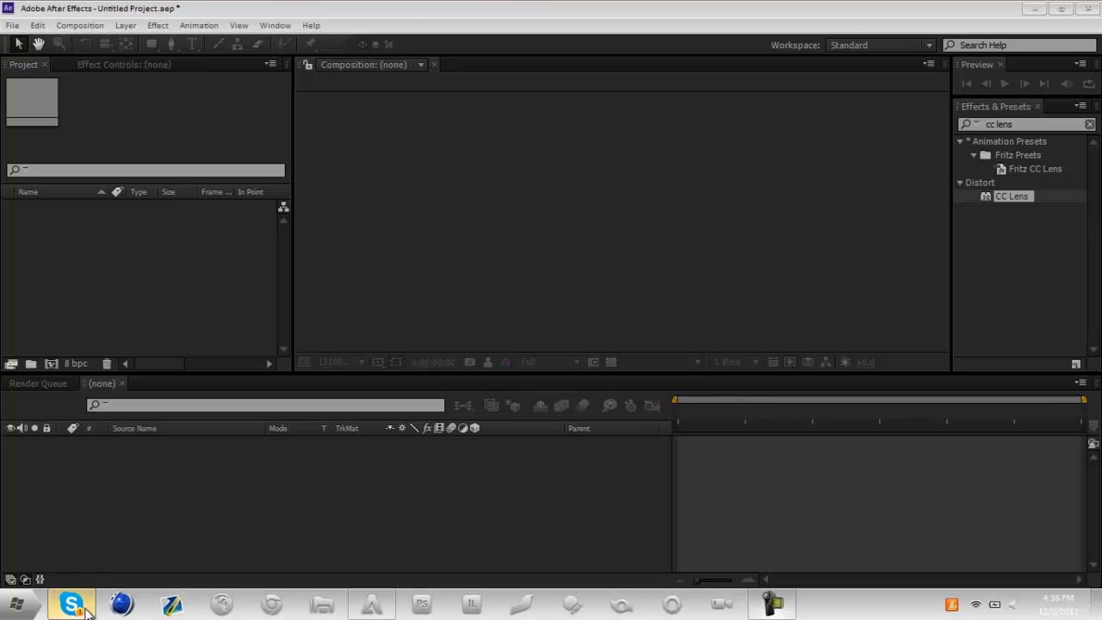
- Import the velahhs clip MP4 into the project through the file import dialog
click(72, 603)
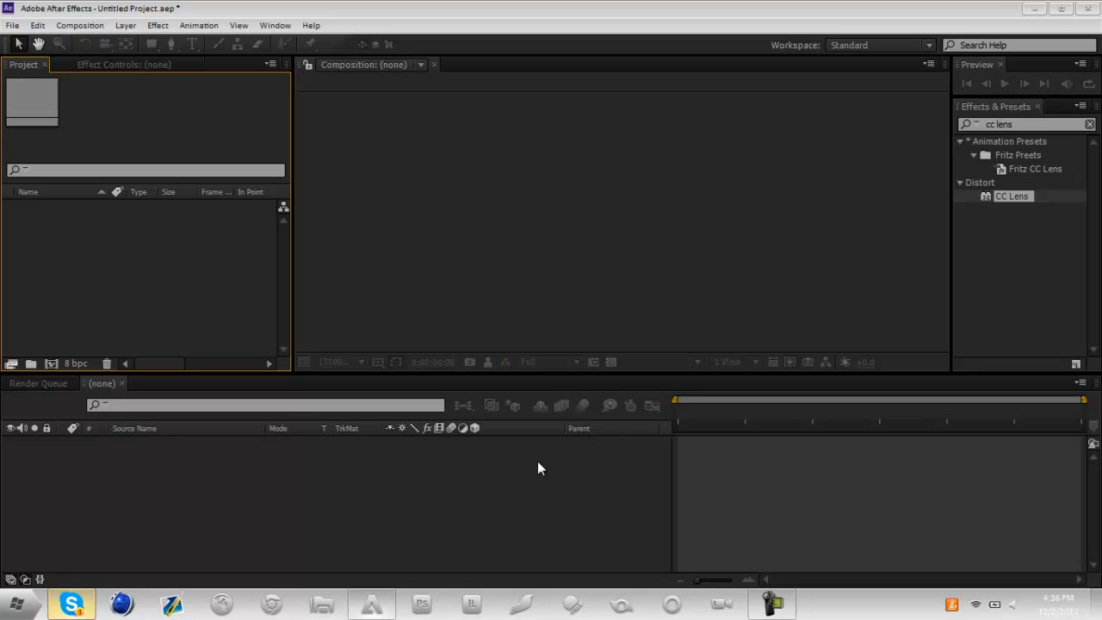
mouse_move(526, 279)
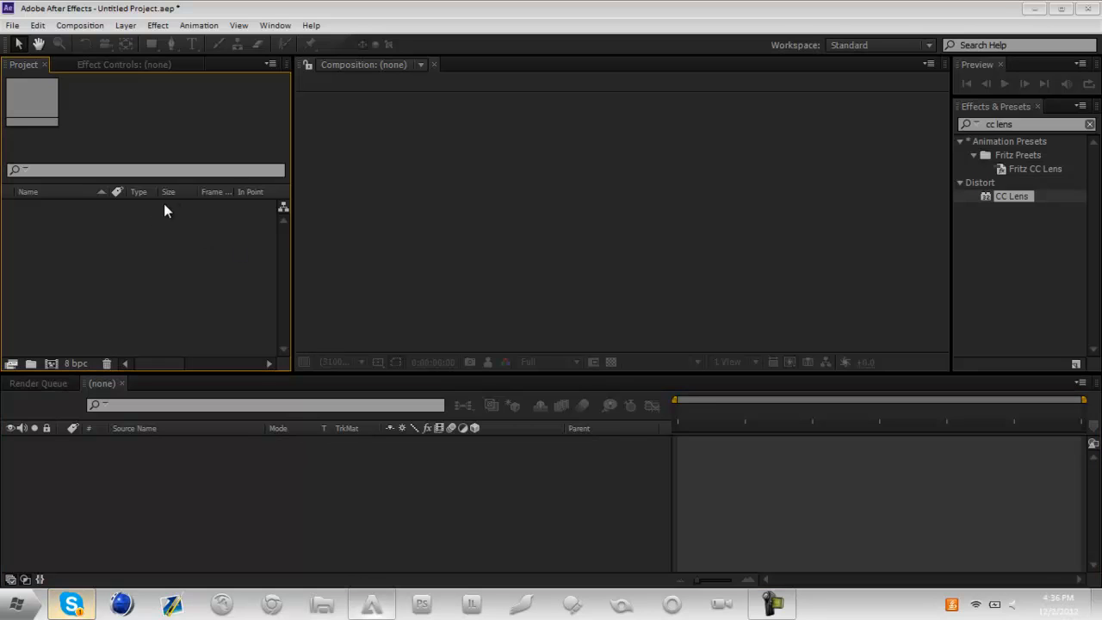
mouse_move(189, 241)
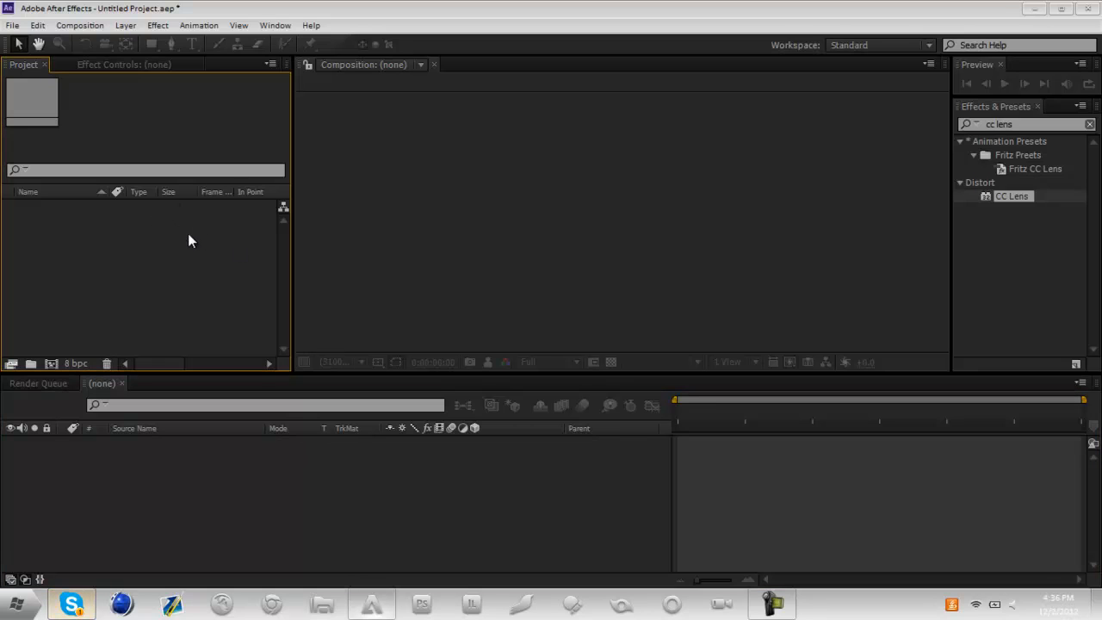
mouse_move(301, 268)
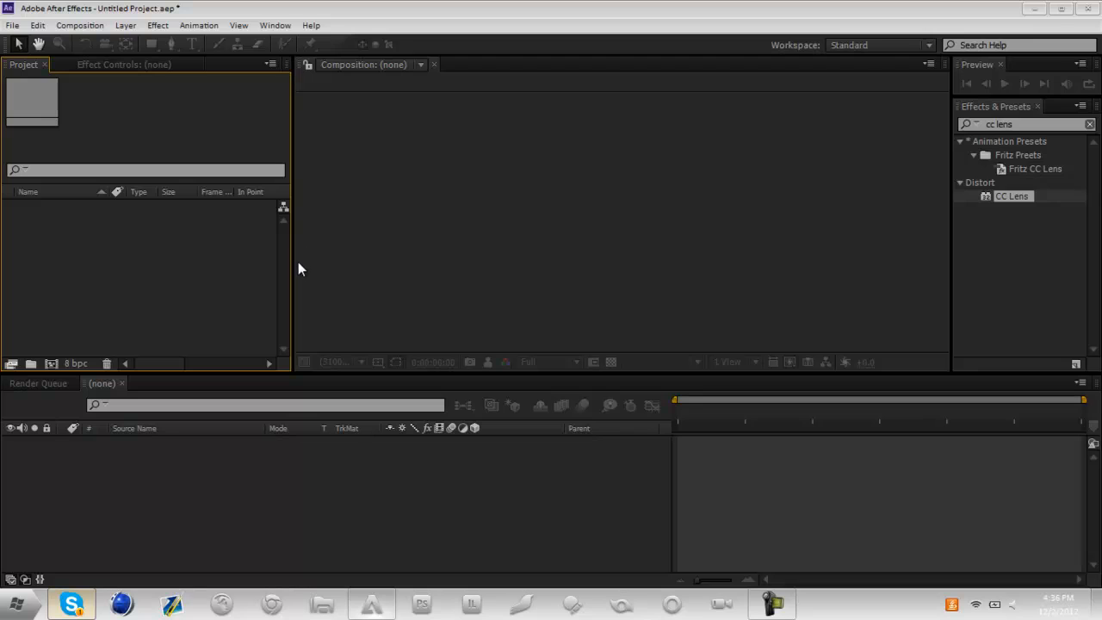
mouse_move(222, 120)
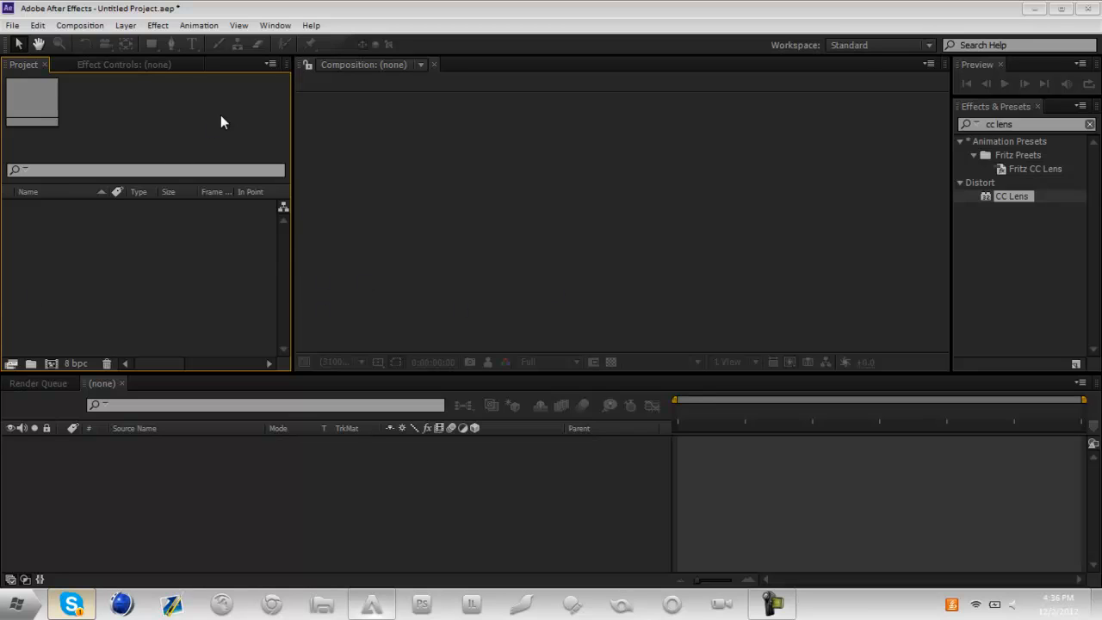
mouse_move(7, 21)
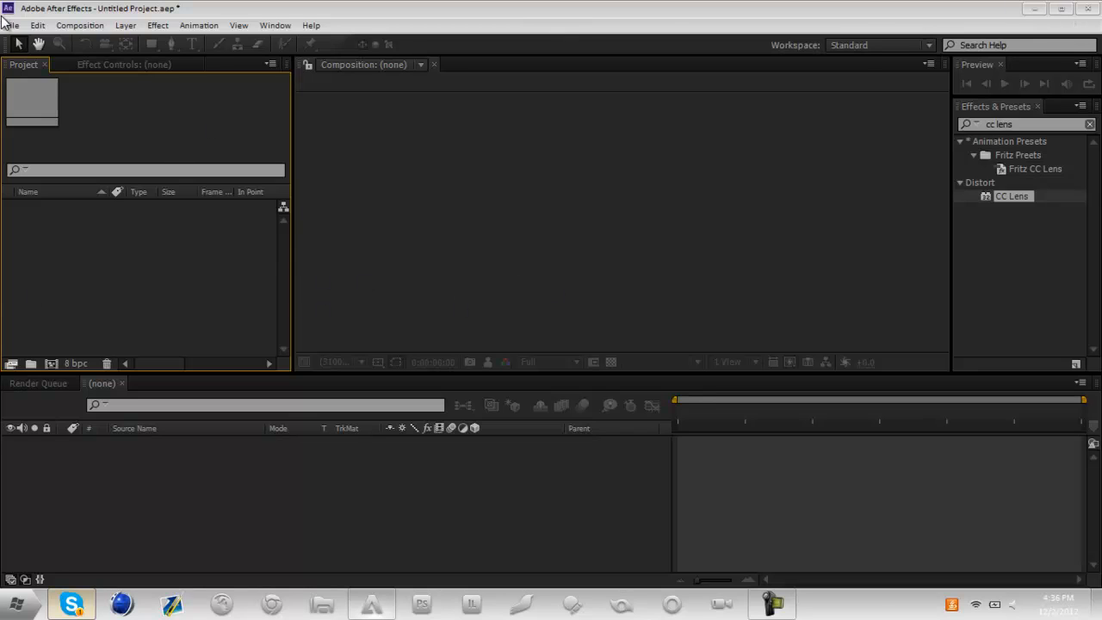
click(12, 26)
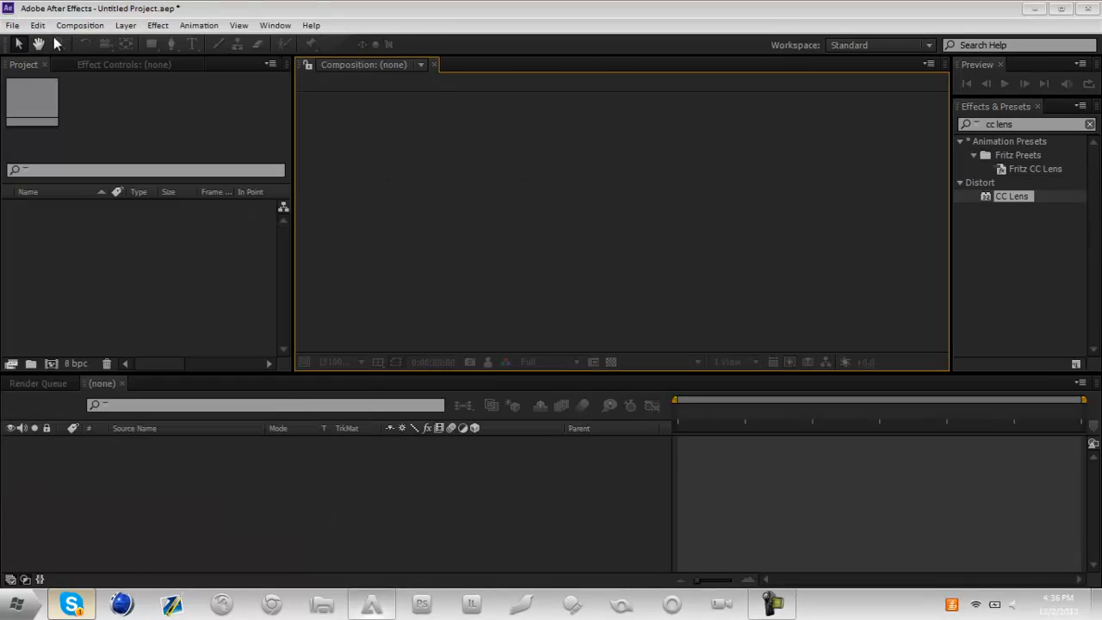
click(14, 25)
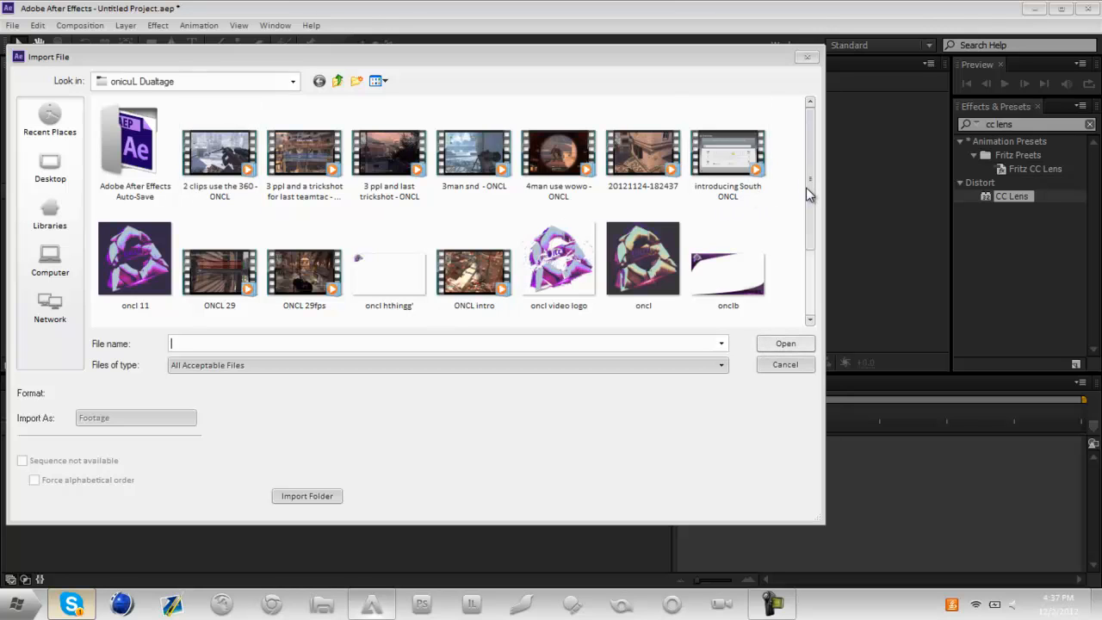
scroll(down, 3)
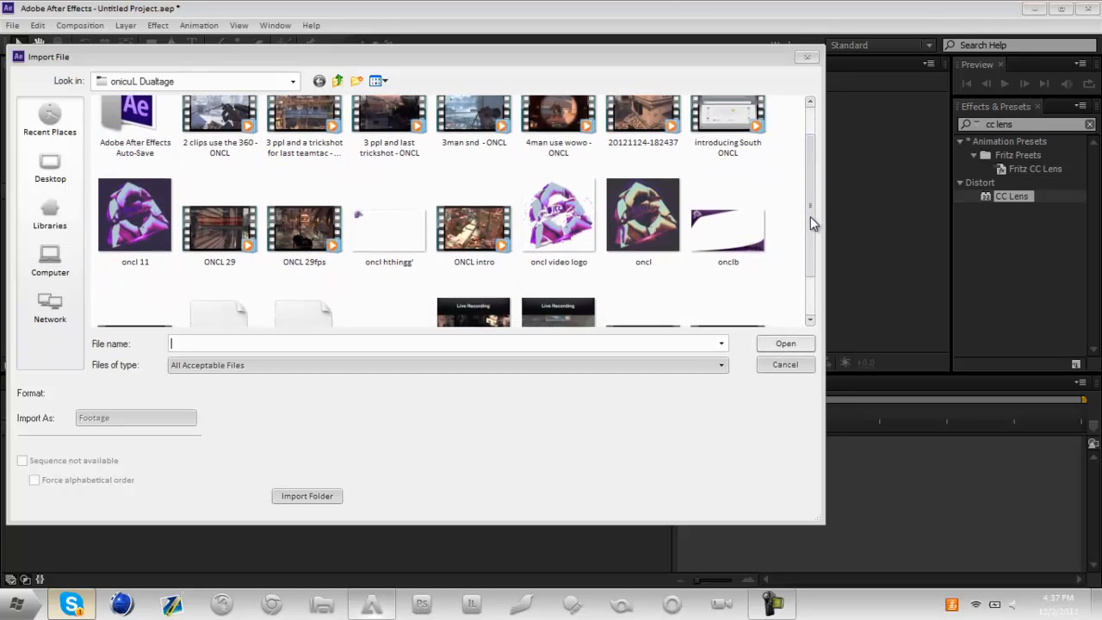
scroll(down, 3)
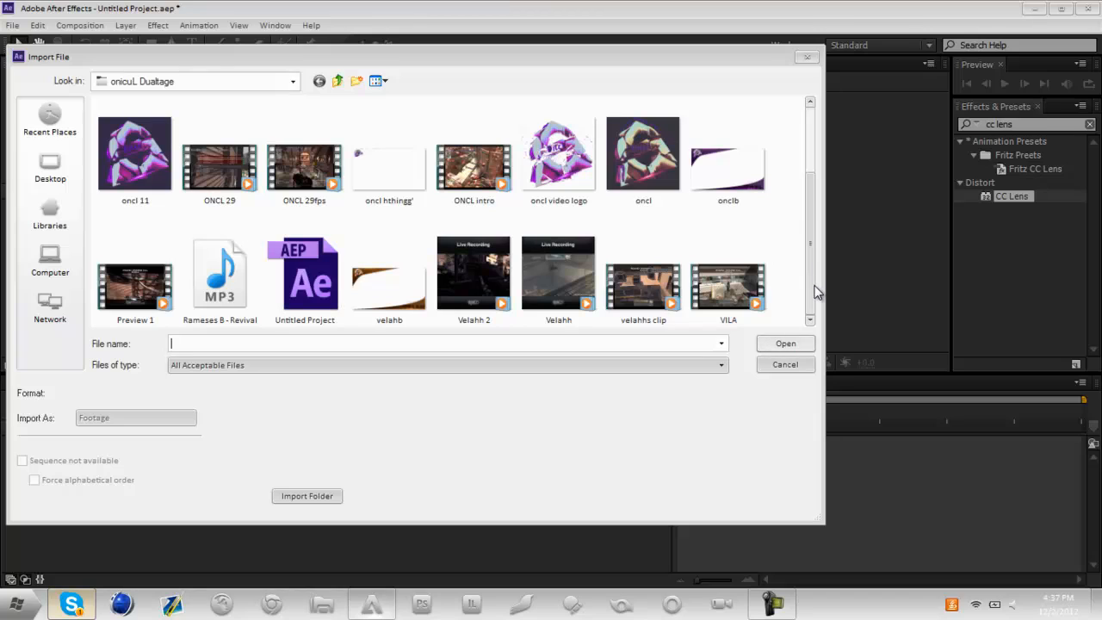
click(644, 276)
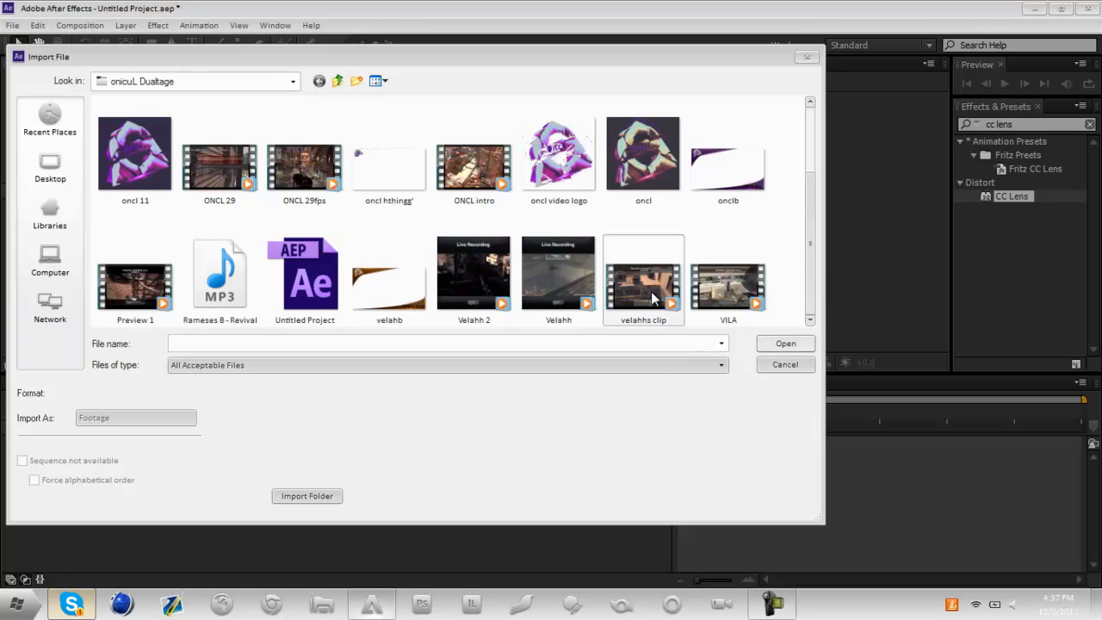
mouse_move(644, 279)
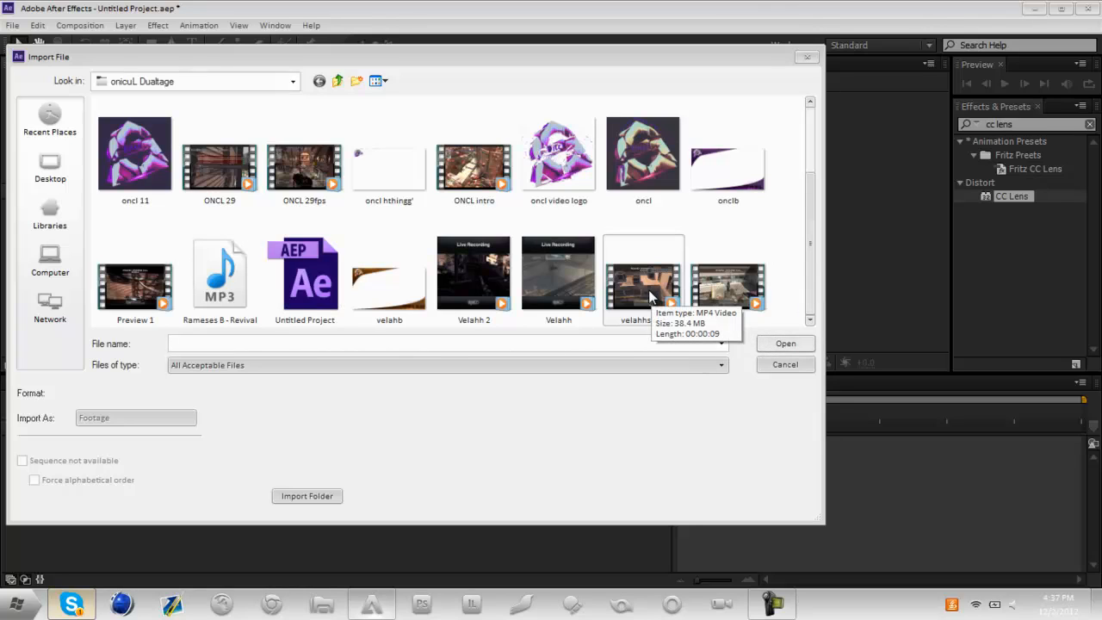
click(784, 342)
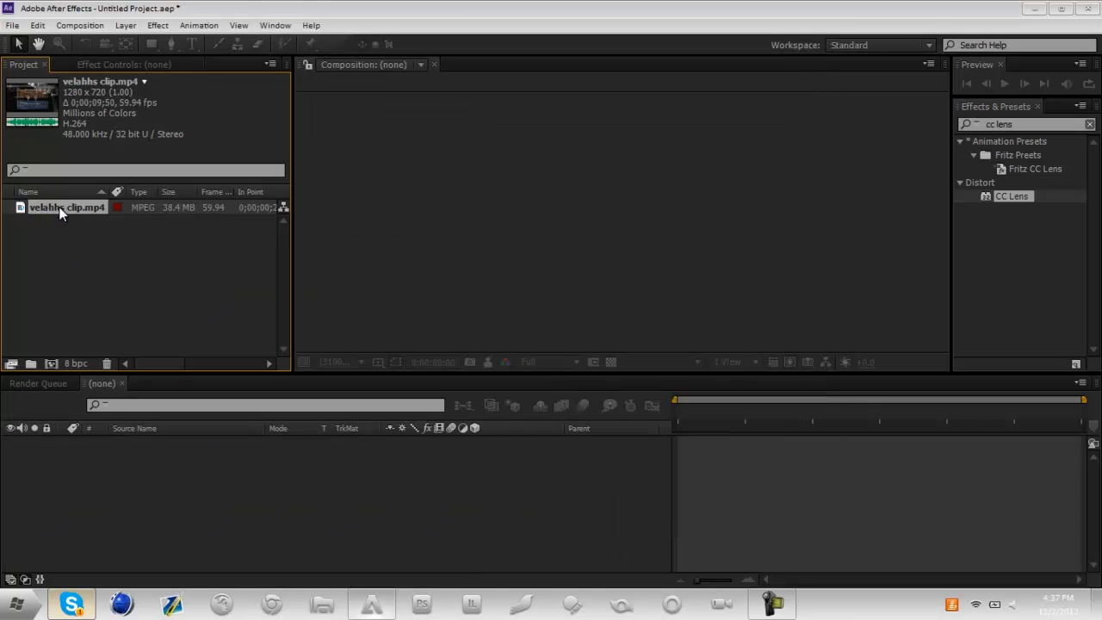
- Make a composition from the clip, scrub to the kill shot near 6;15 and select the layer to duplicate
double_click(66, 206)
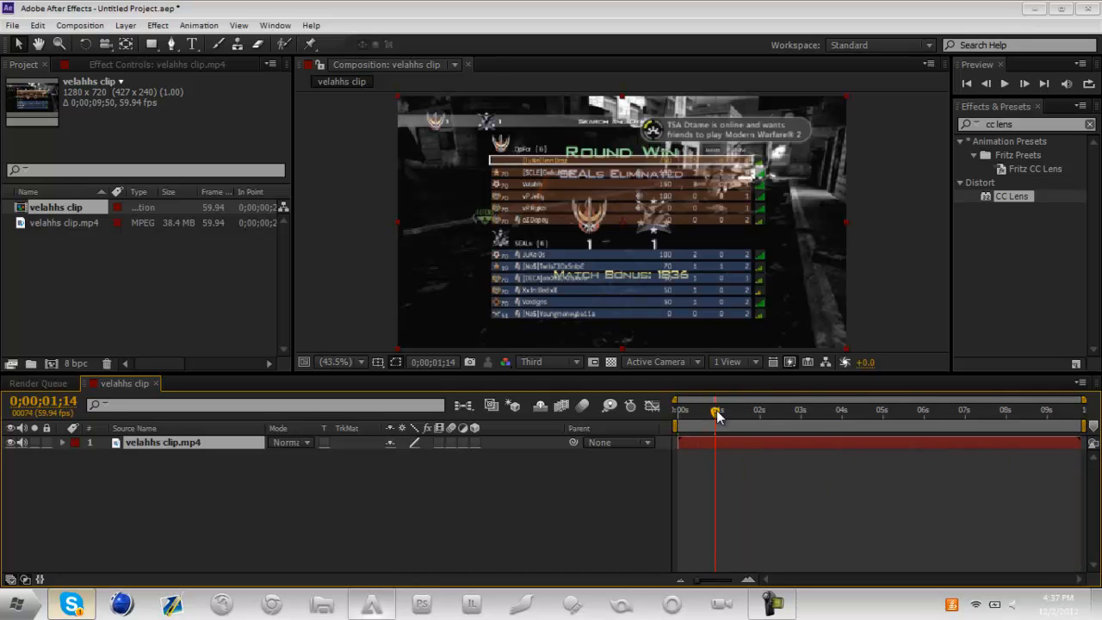
drag(719, 409, 878, 410)
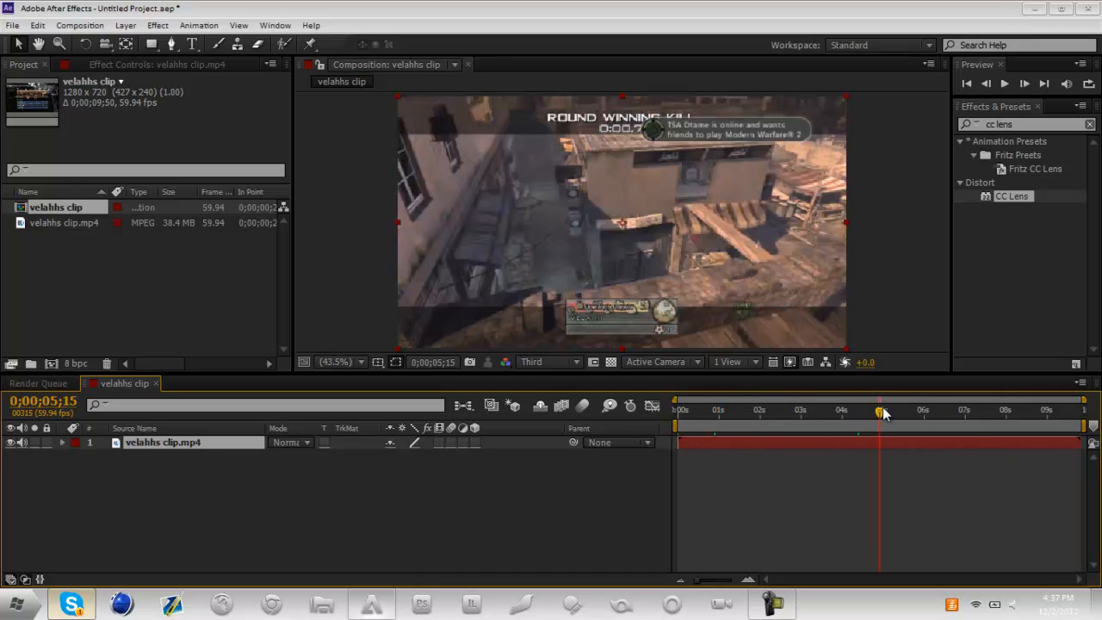
drag(880, 409, 931, 420)
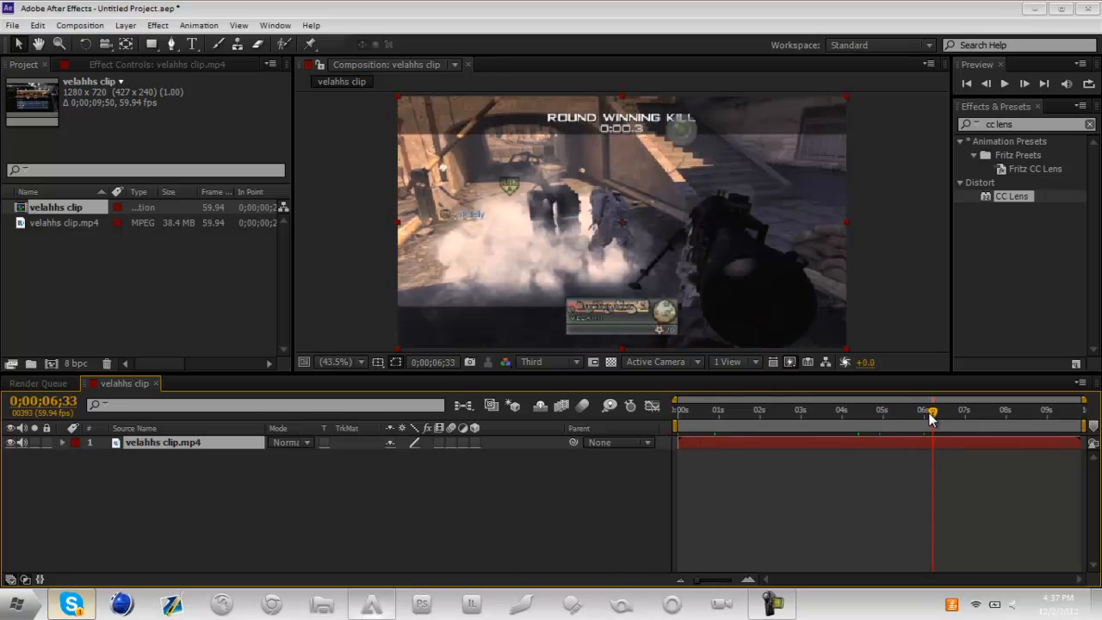
drag(933, 410, 922, 409)
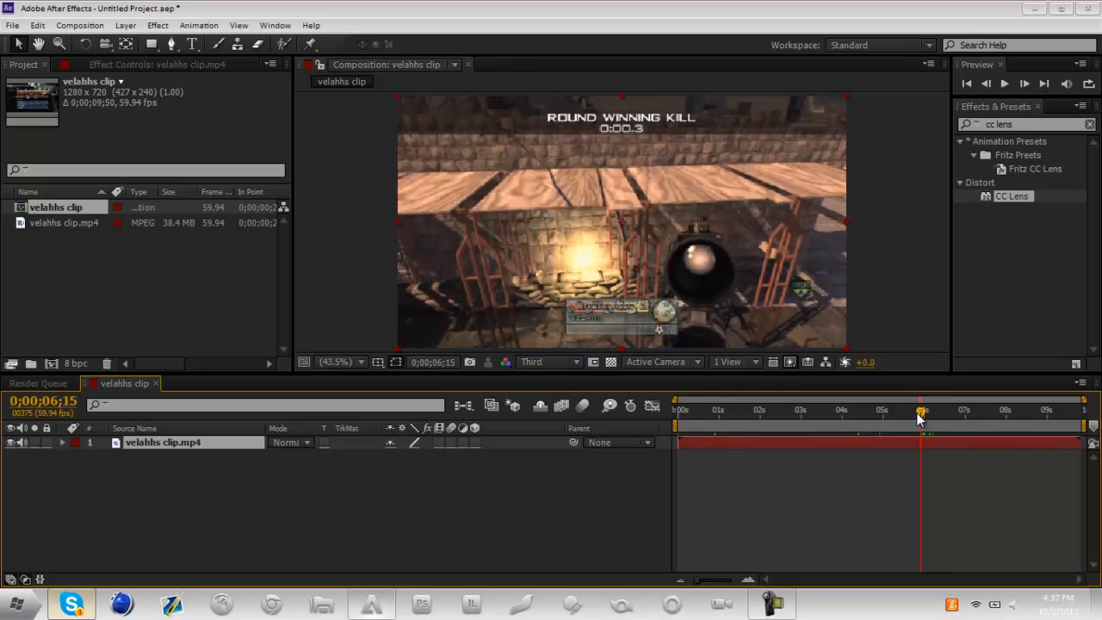
click(919, 418)
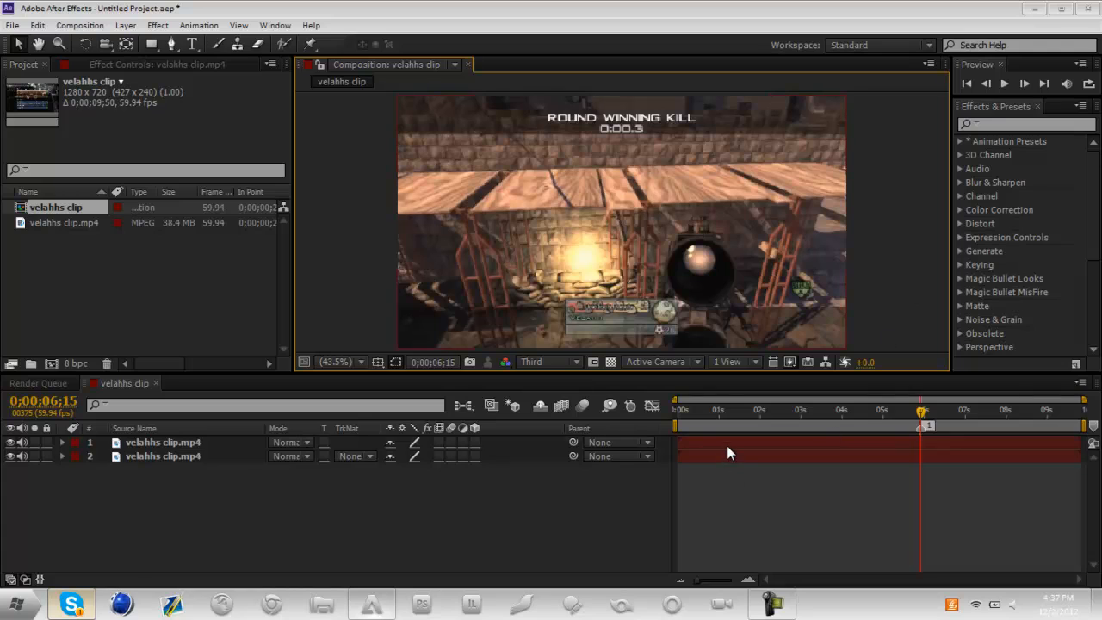
- Apply Curves to the top clip and add a control point on its graph
click(161, 441)
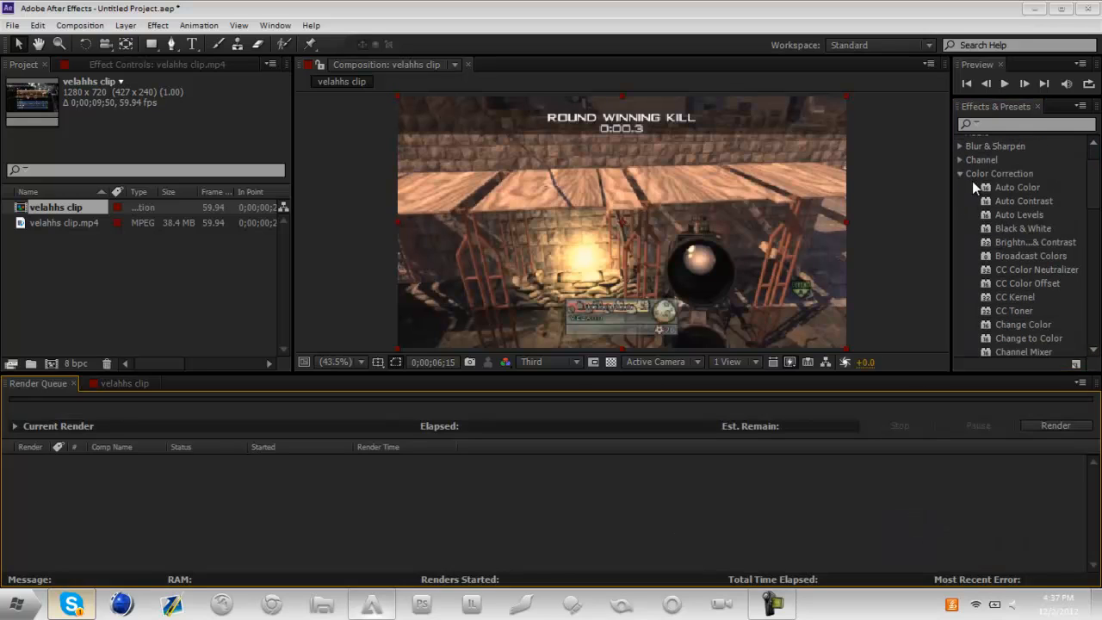
click(124, 382)
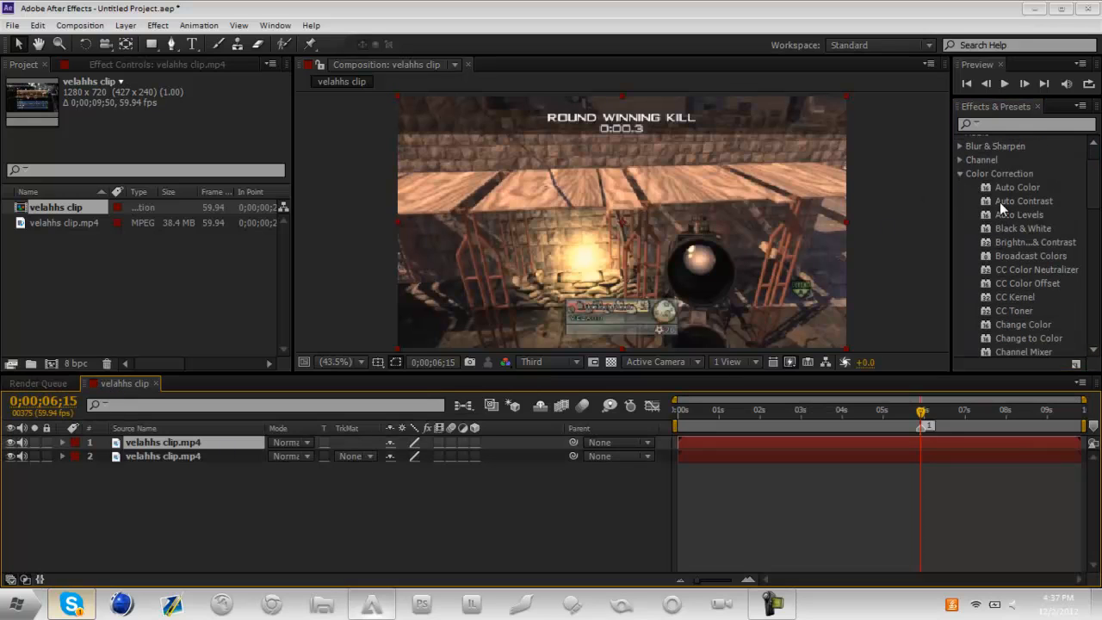
scroll(down, 3)
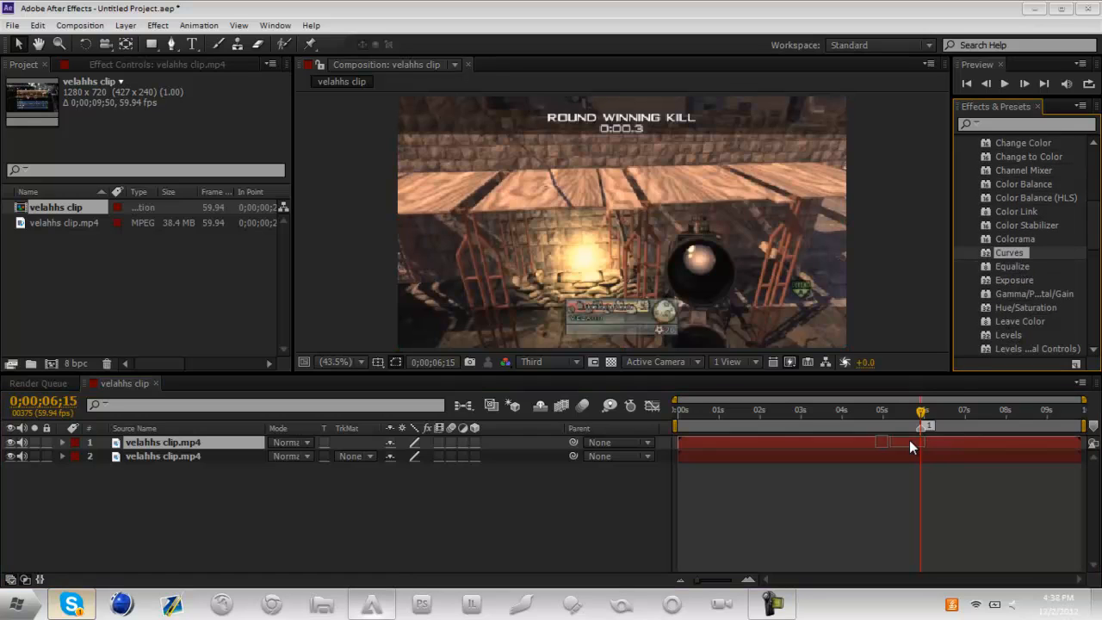
double_click(1009, 251)
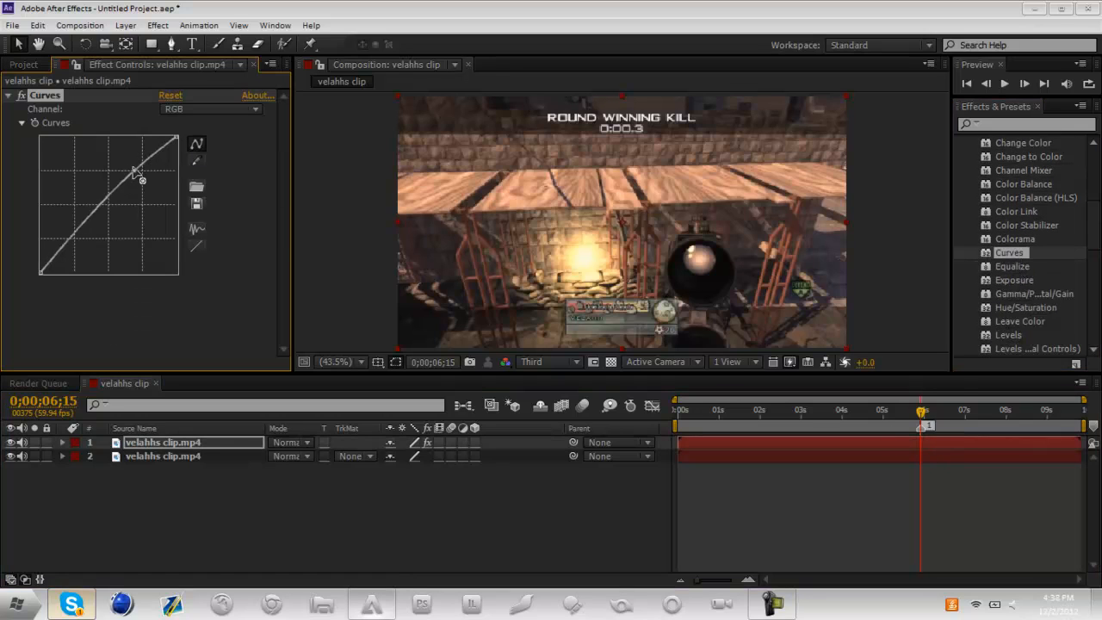
- Drag the curve points into an S shape for stronger contrast
drag(136, 172, 93, 222)
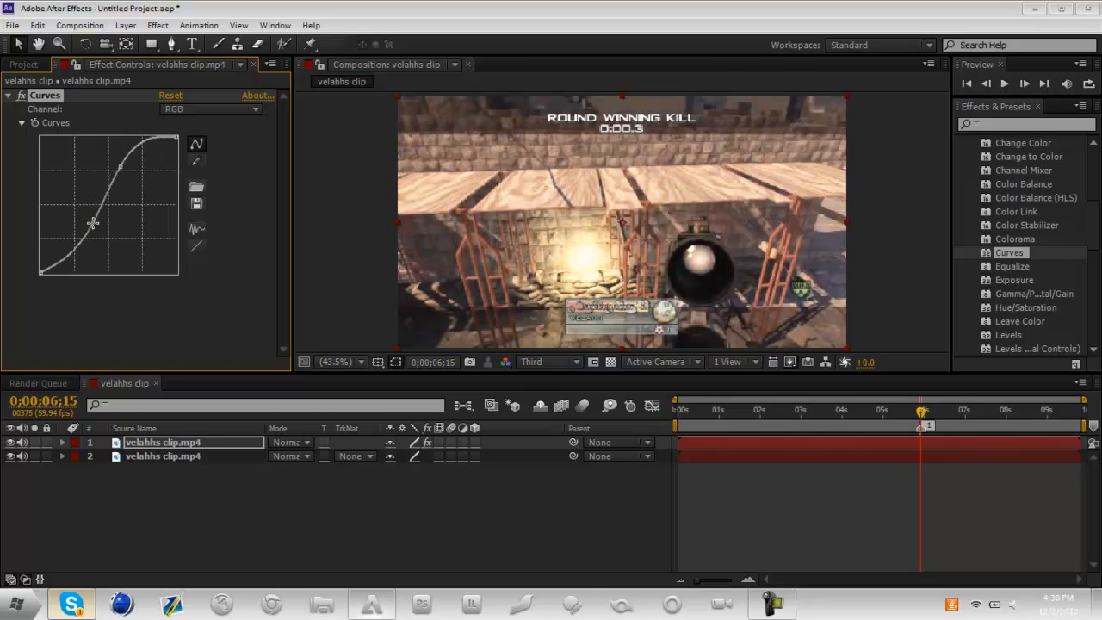
drag(93, 222, 117, 199)
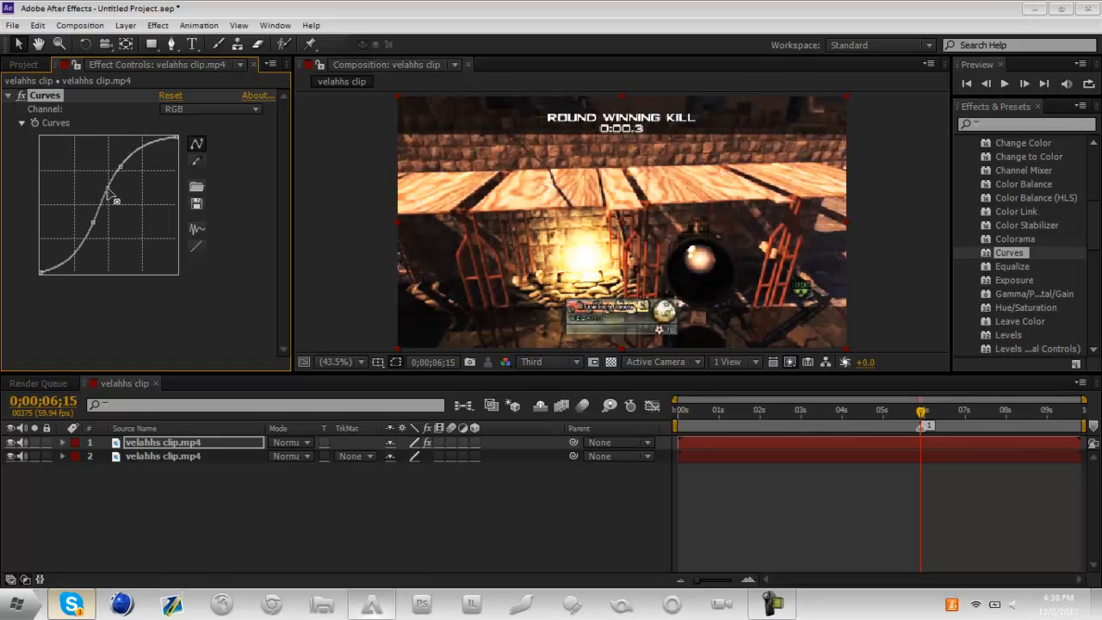
drag(117, 199, 106, 189)
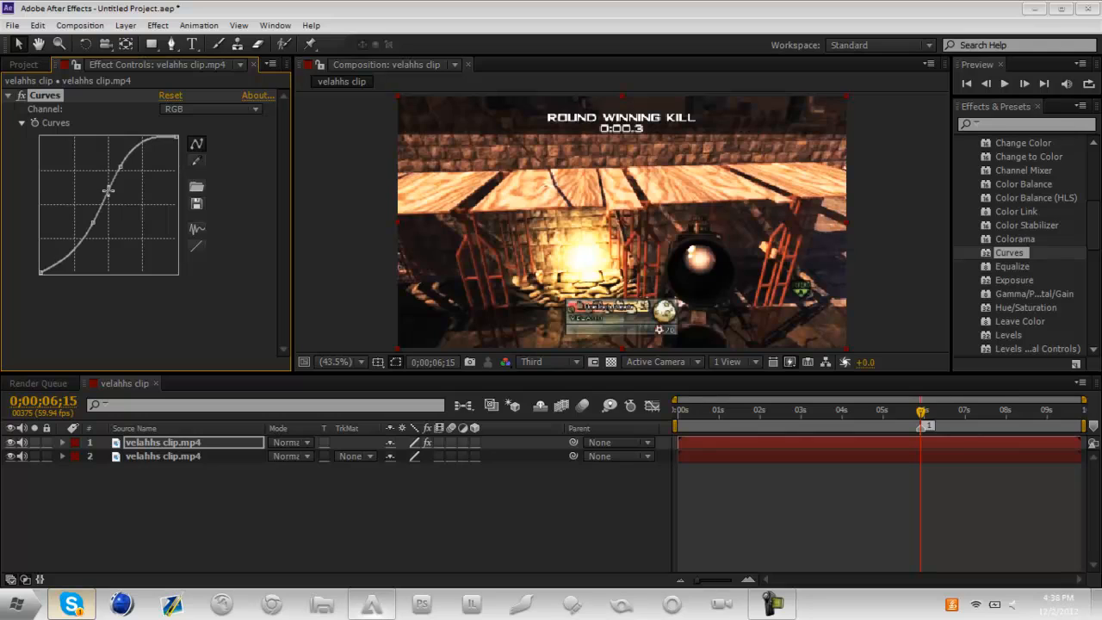
drag(110, 191, 124, 186)
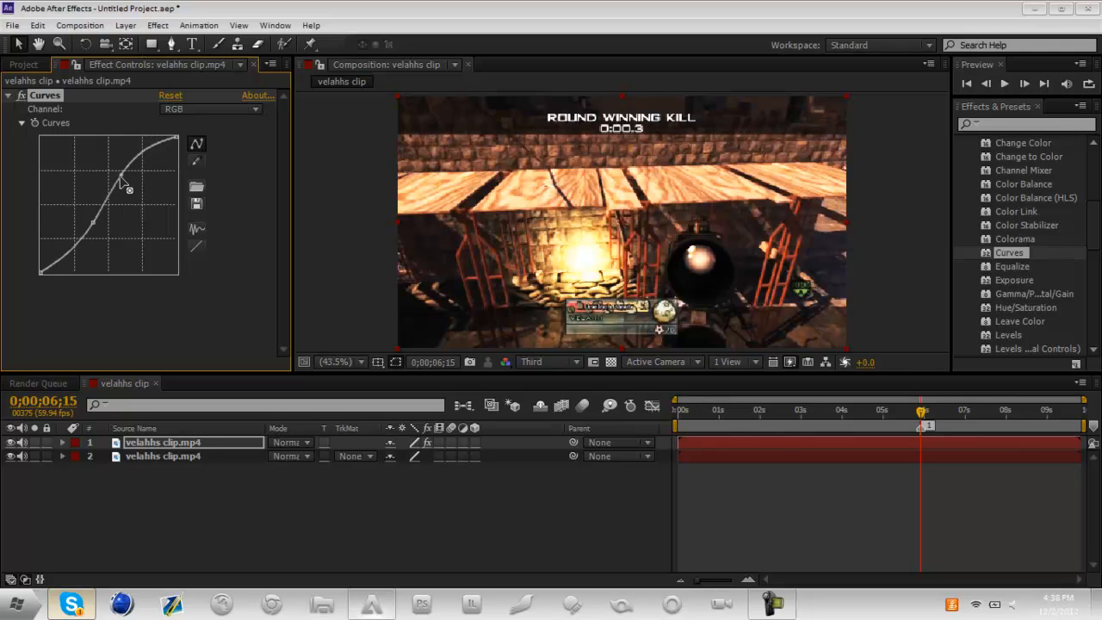
drag(124, 186, 97, 221)
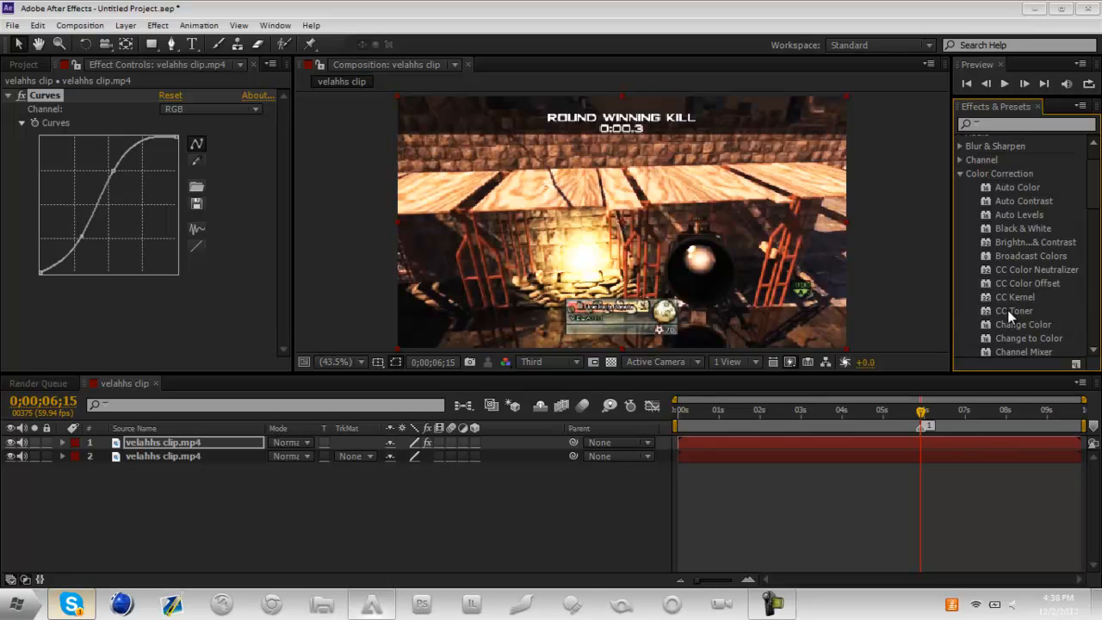
- Apply CC Toner with blue midtones and Blend w. Original near 60%, then preview
double_click(1013, 310)
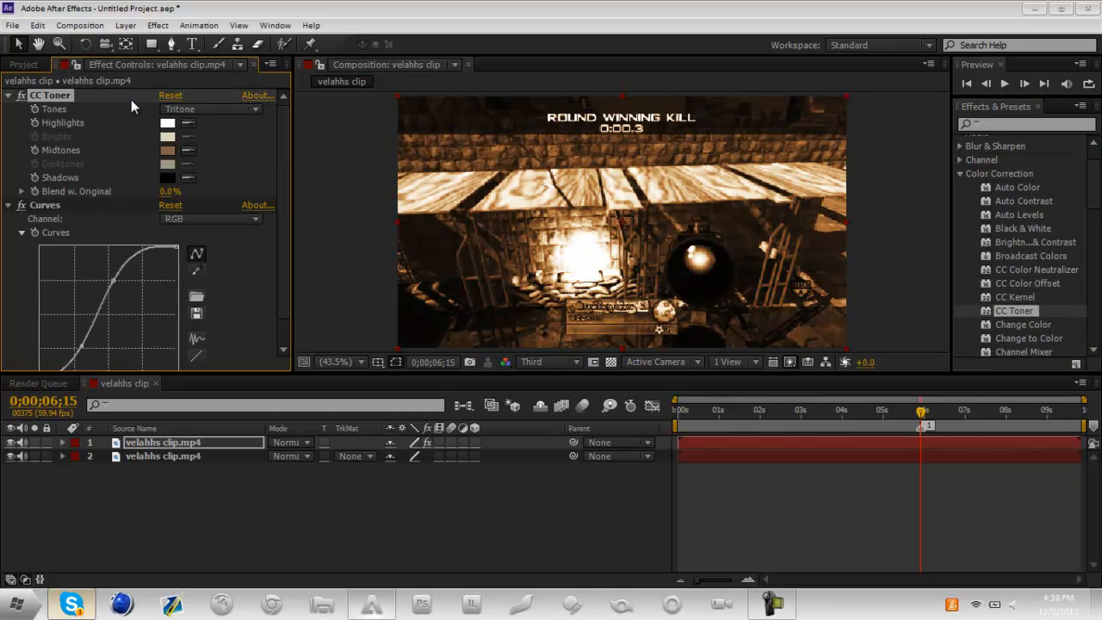
click(169, 150)
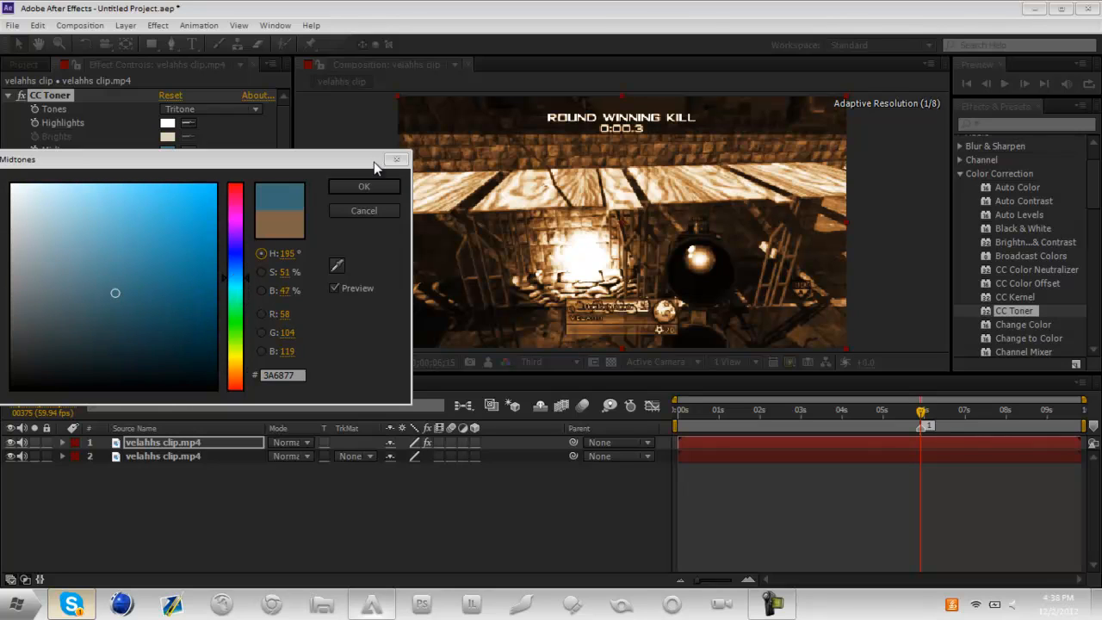
click(363, 185)
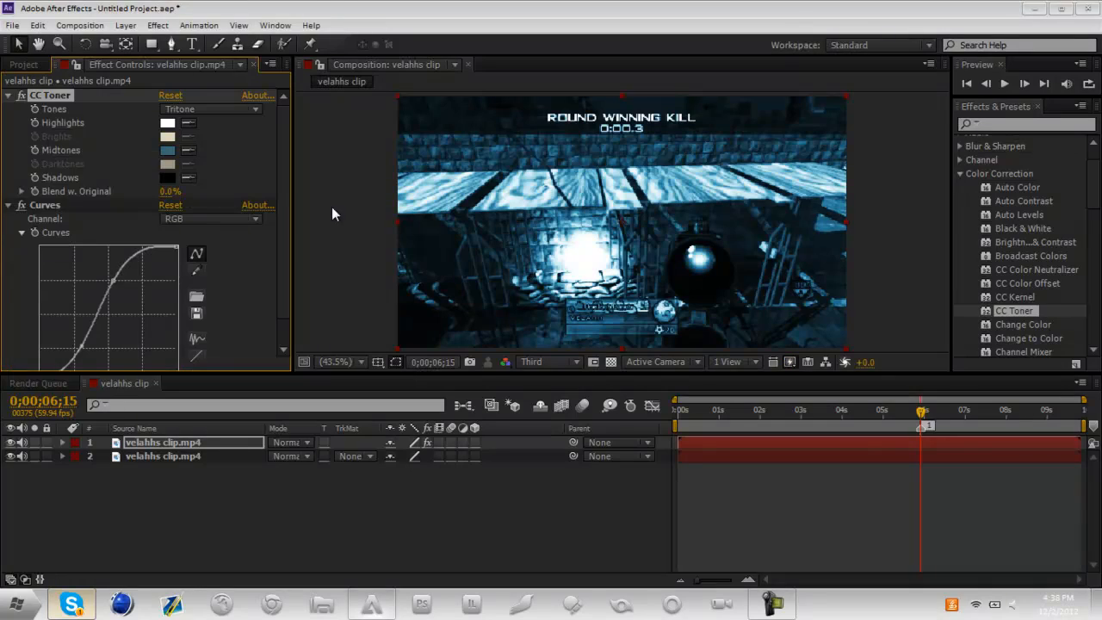
drag(172, 190, 215, 189)
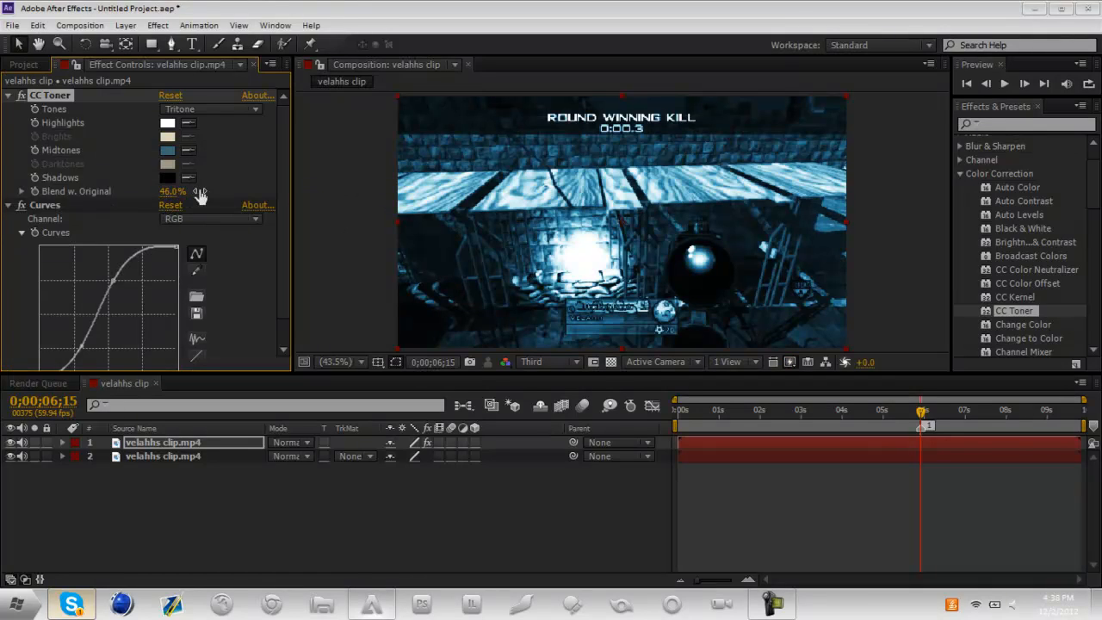
drag(172, 190, 182, 189)
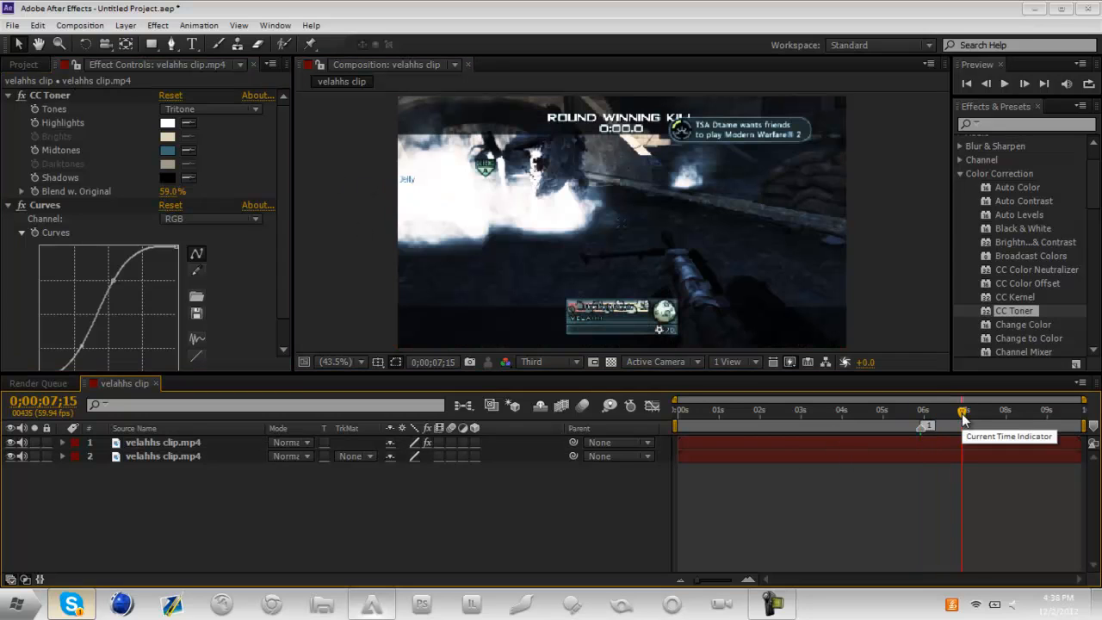
drag(962, 420, 932, 420)
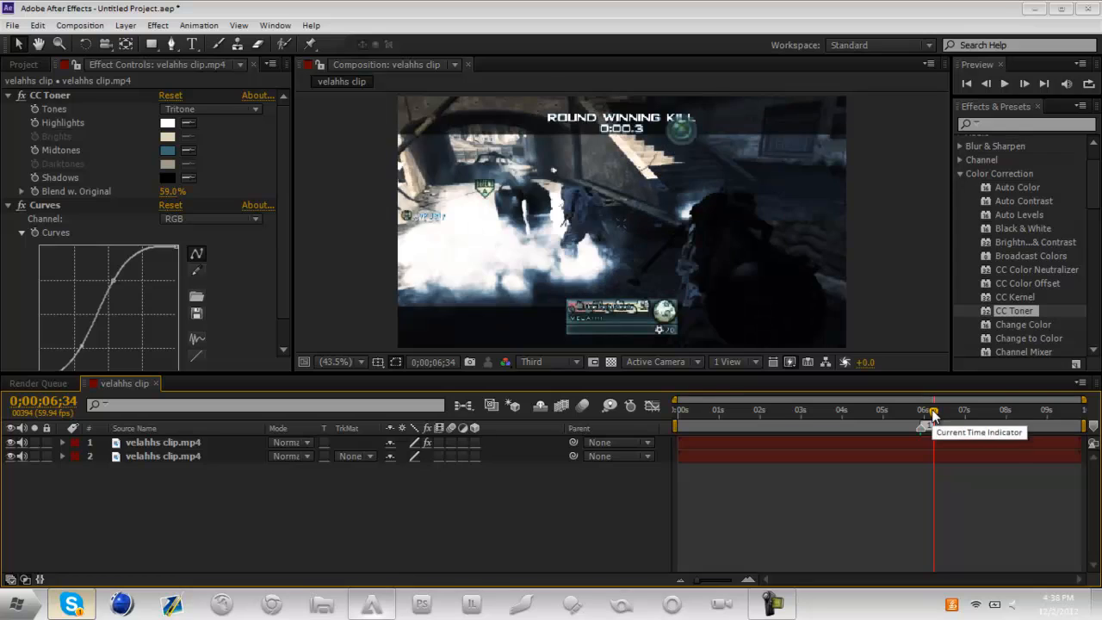
- Return to frame 6;26 and search Effects & Presets for 'glow'
drag(933, 422, 927, 421)
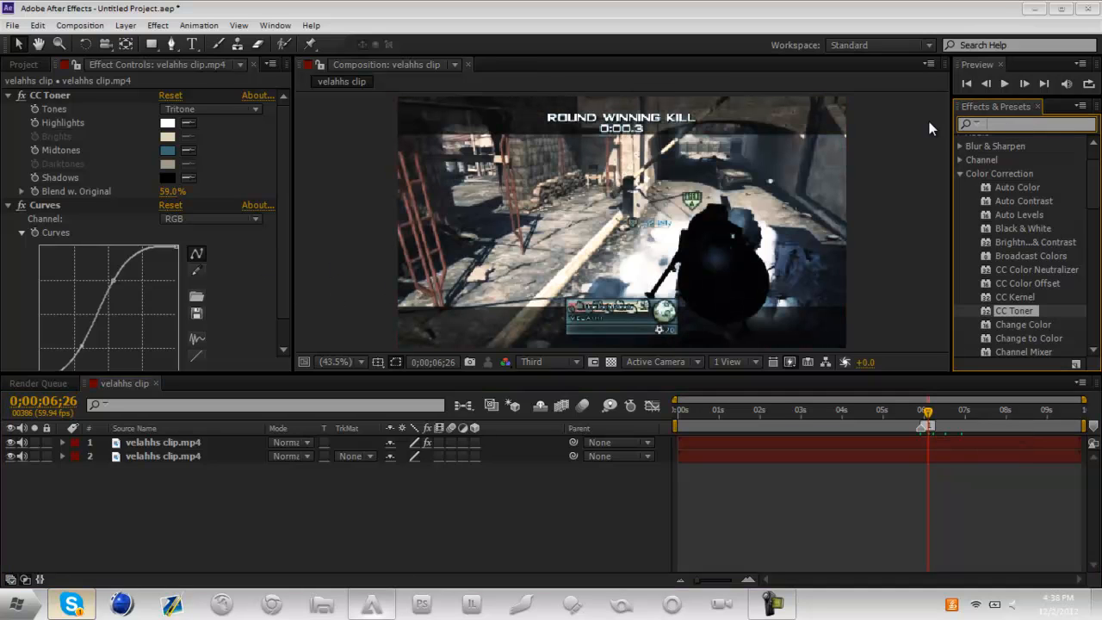
text(glow)
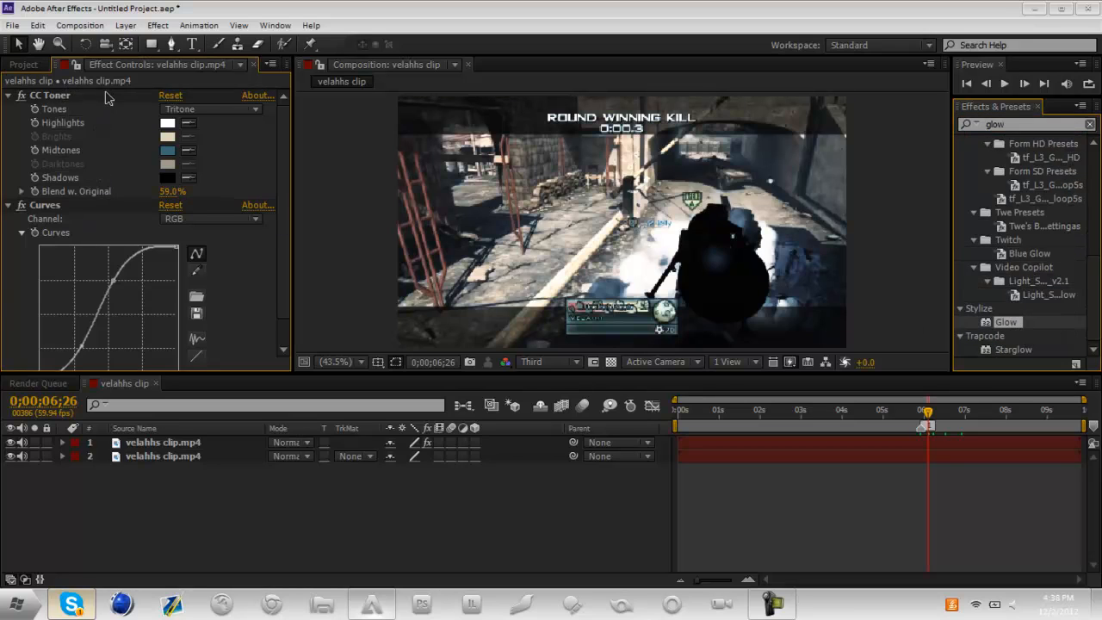
- Apply the Stylize Glow effect to the top clip and glance at the Window menu
double_click(1005, 322)
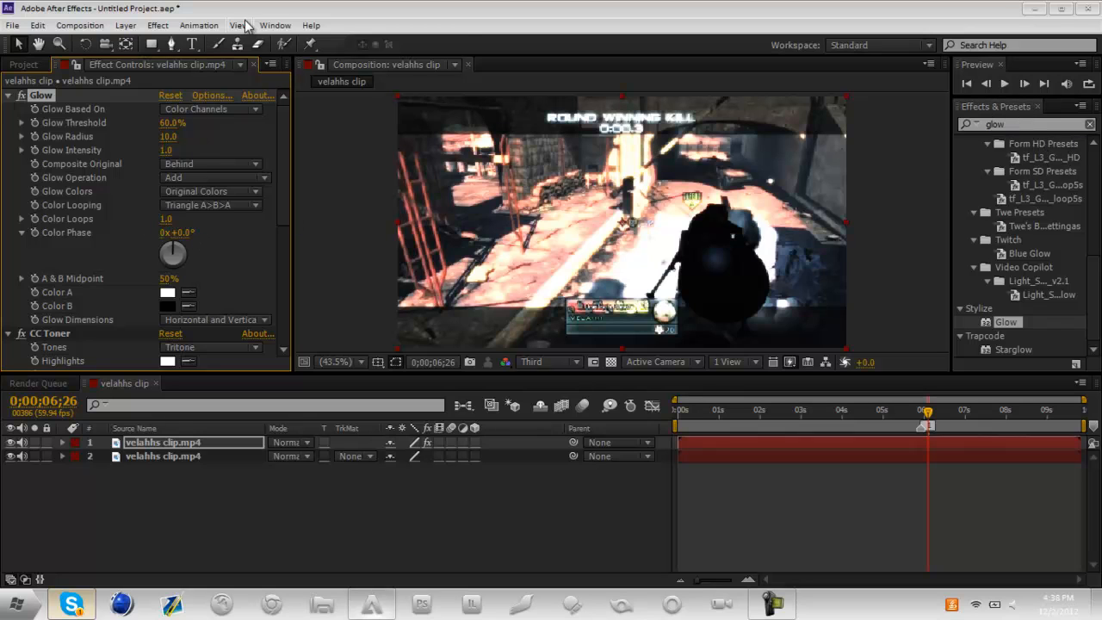
click(276, 26)
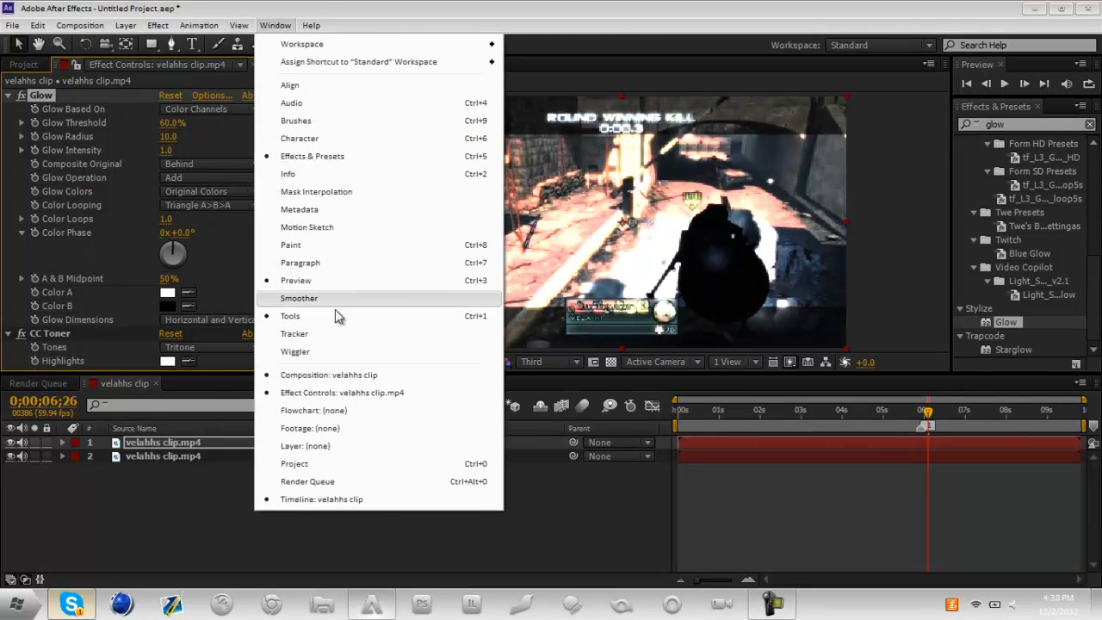
mouse_move(515, 144)
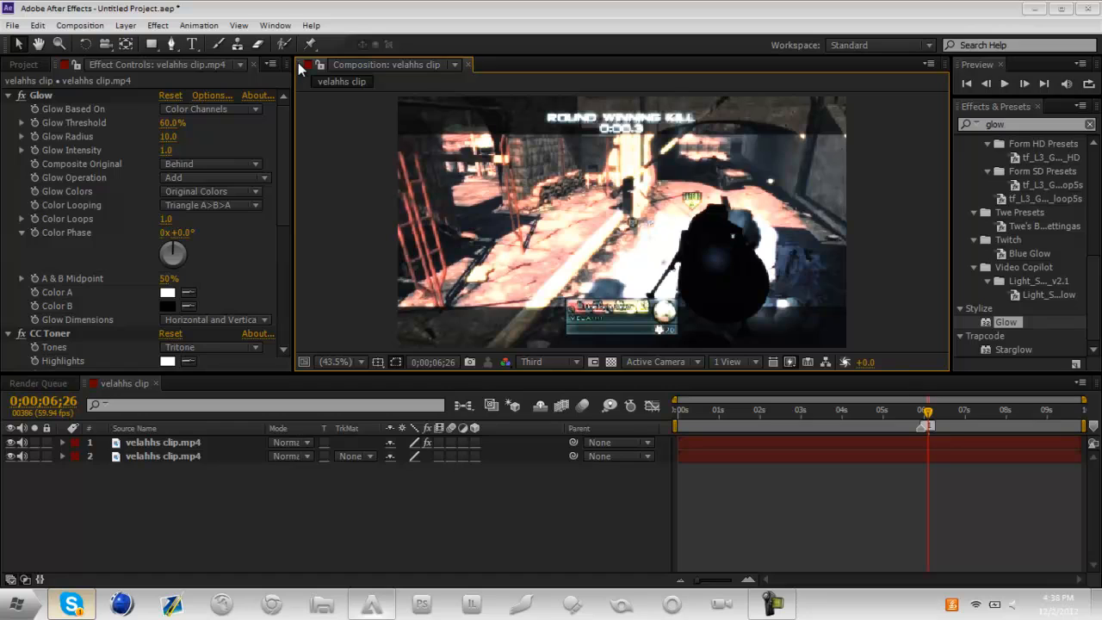
mouse_move(957, 114)
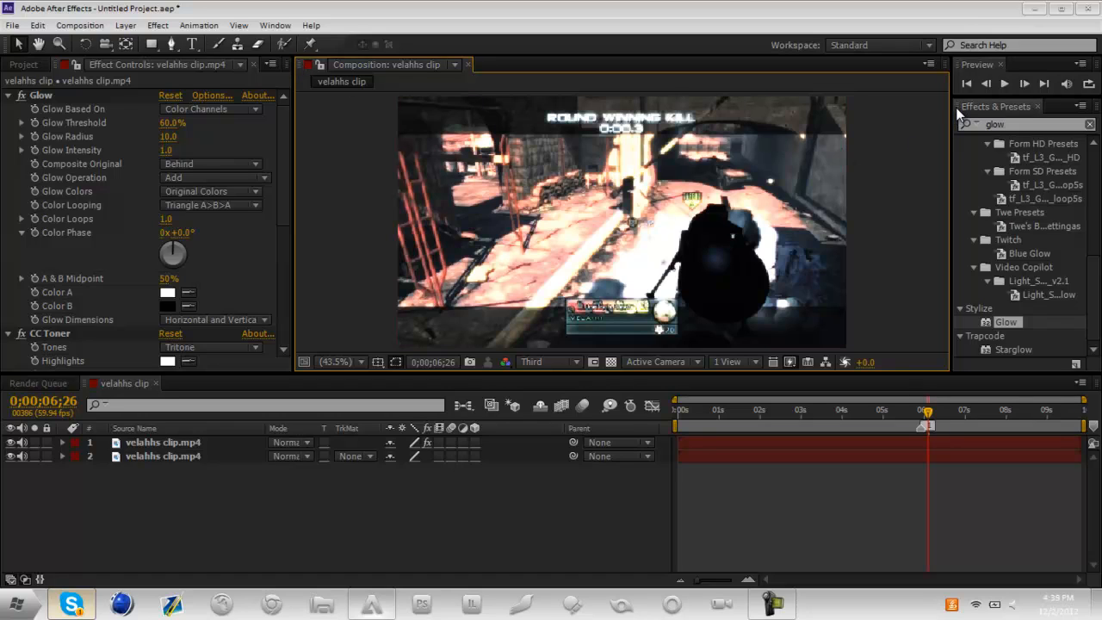
mouse_move(898, 265)
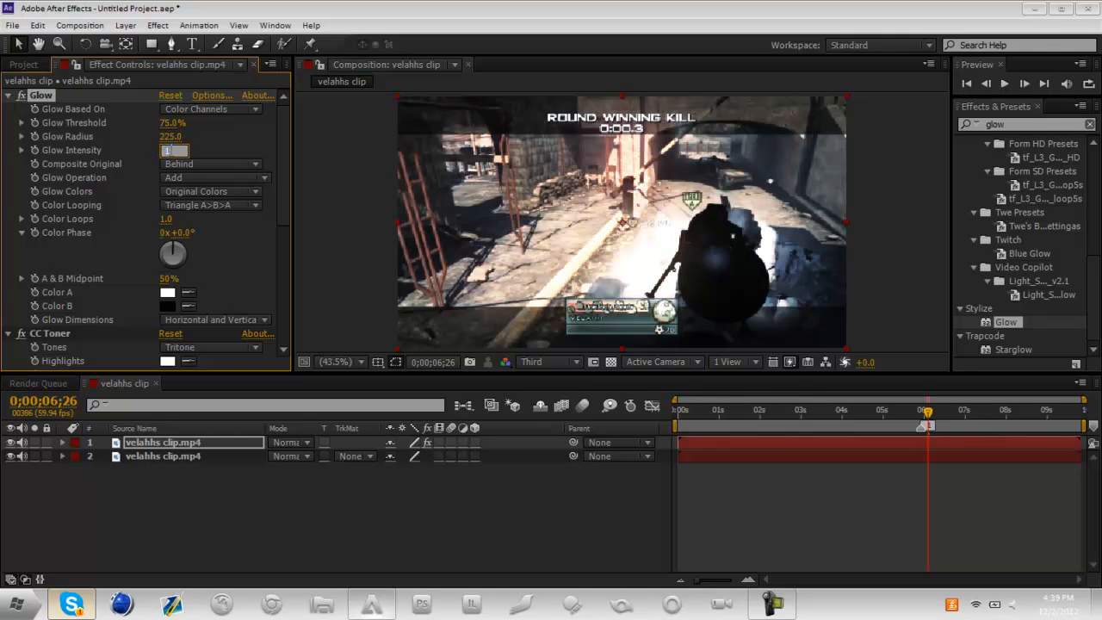
- Set Glow Intensity to 2.0 and preview the glow at an earlier frame
text(2.0)
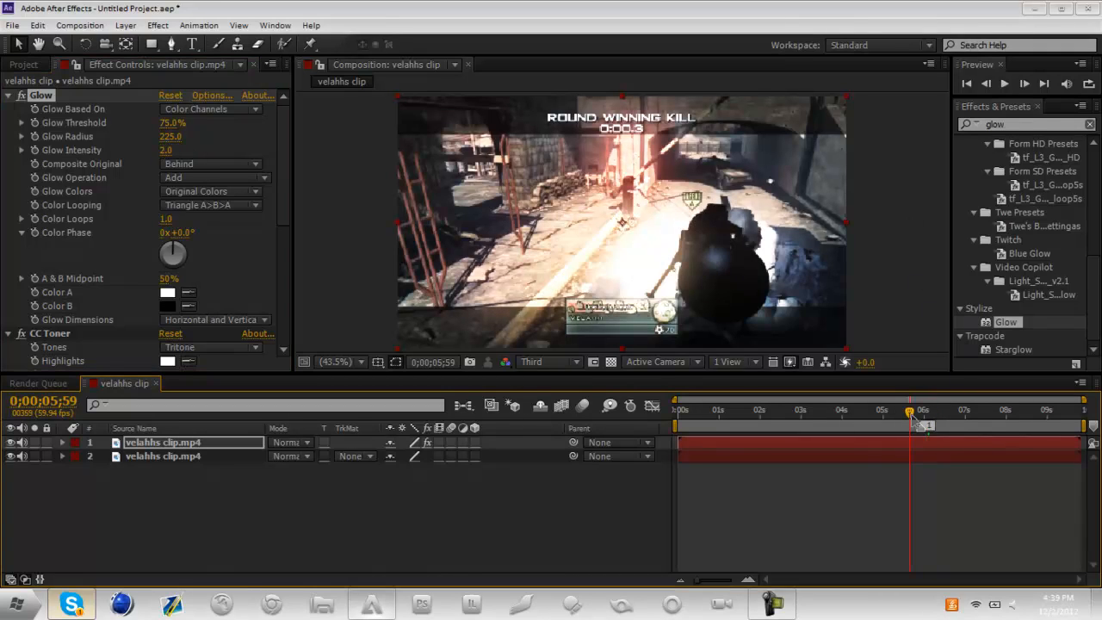
drag(909, 422, 919, 422)
text(cc lens)
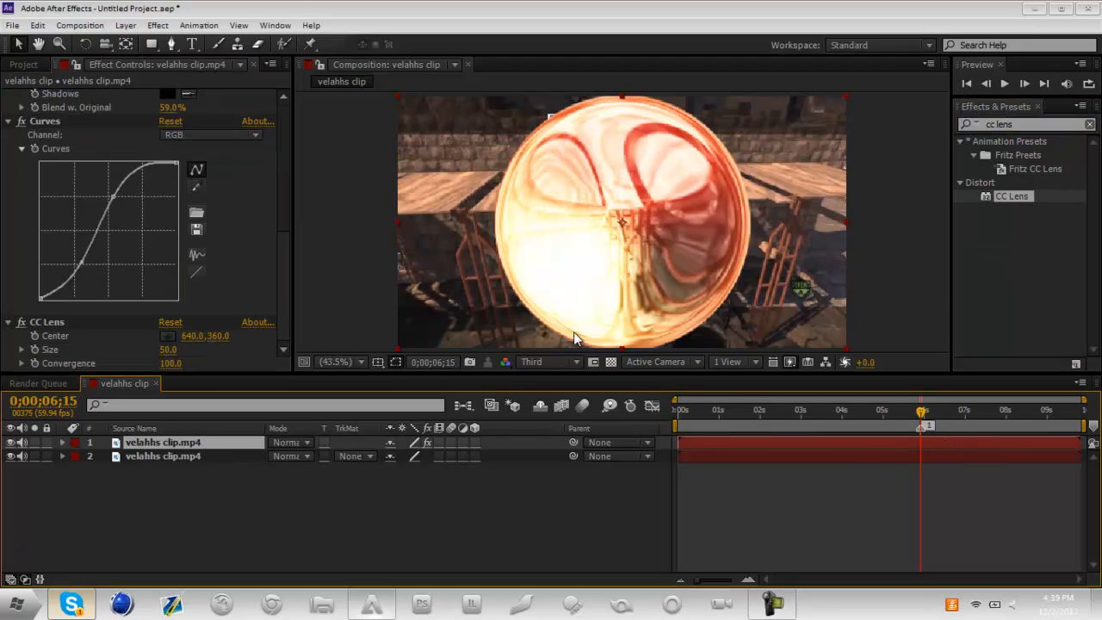
- Scroll the Effect Controls toward the CC Lens settings around the shot moment
scroll(down, 3)
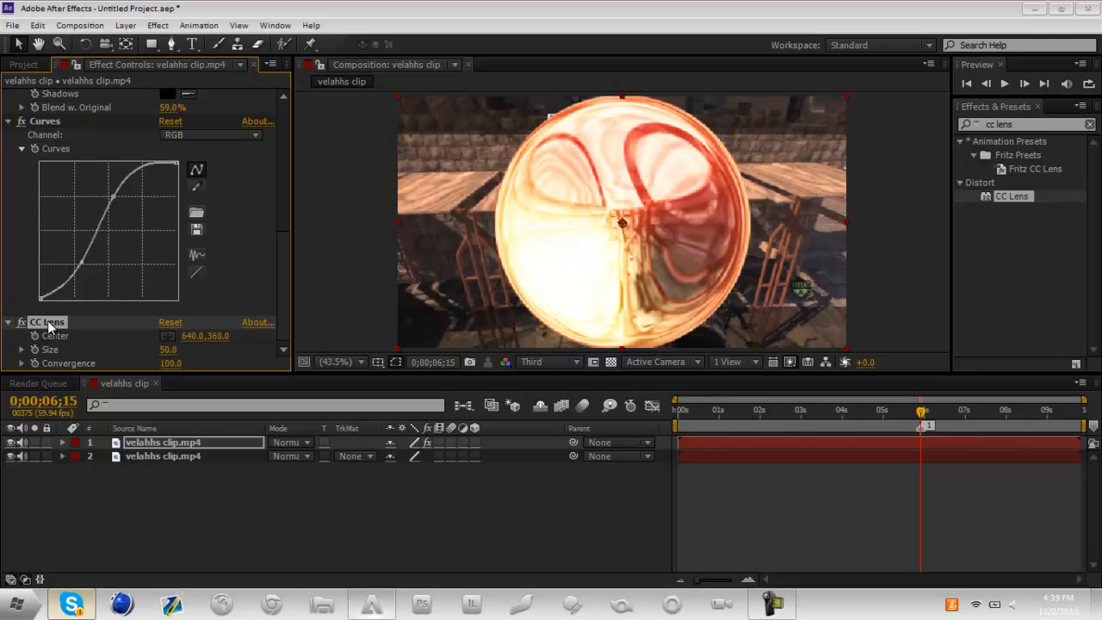
mouse_move(158, 353)
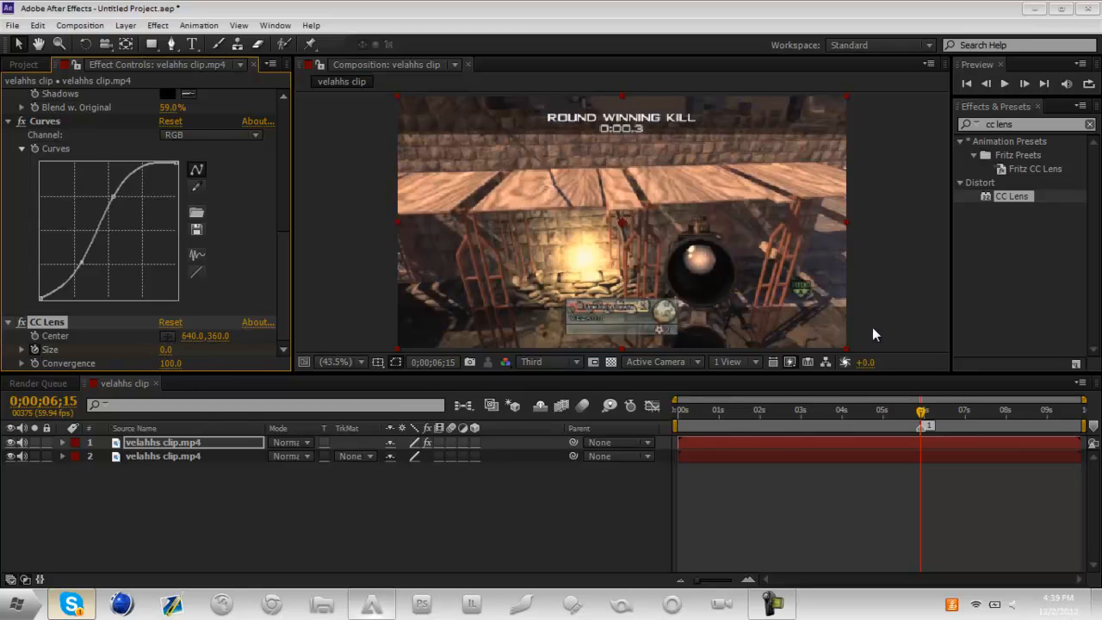
mouse_move(936, 222)
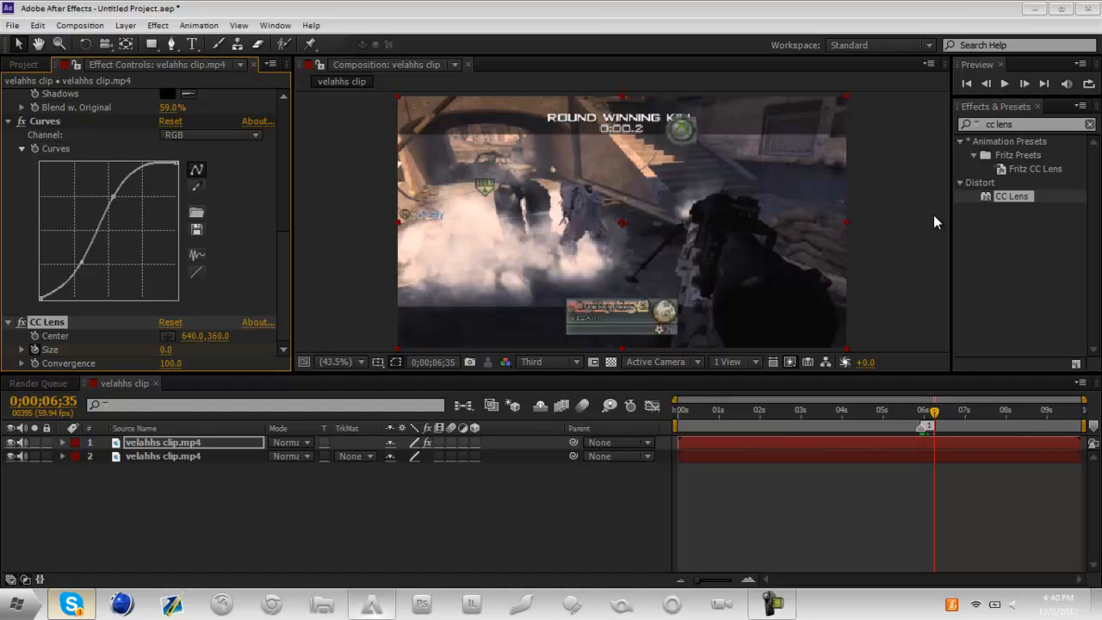
mouse_move(898, 181)
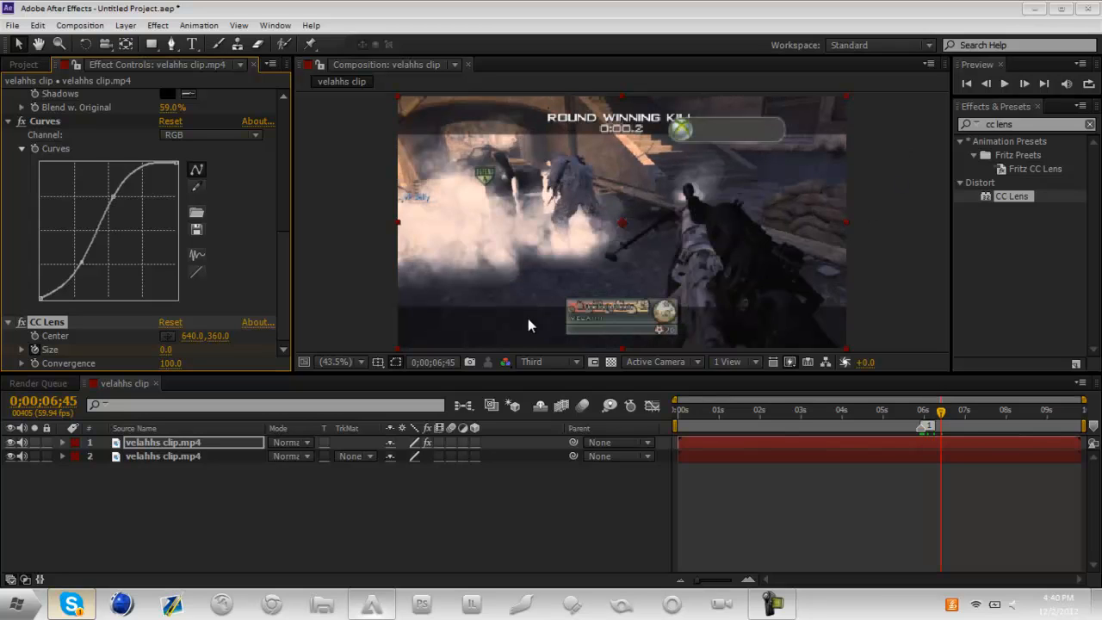
mouse_move(344, 199)
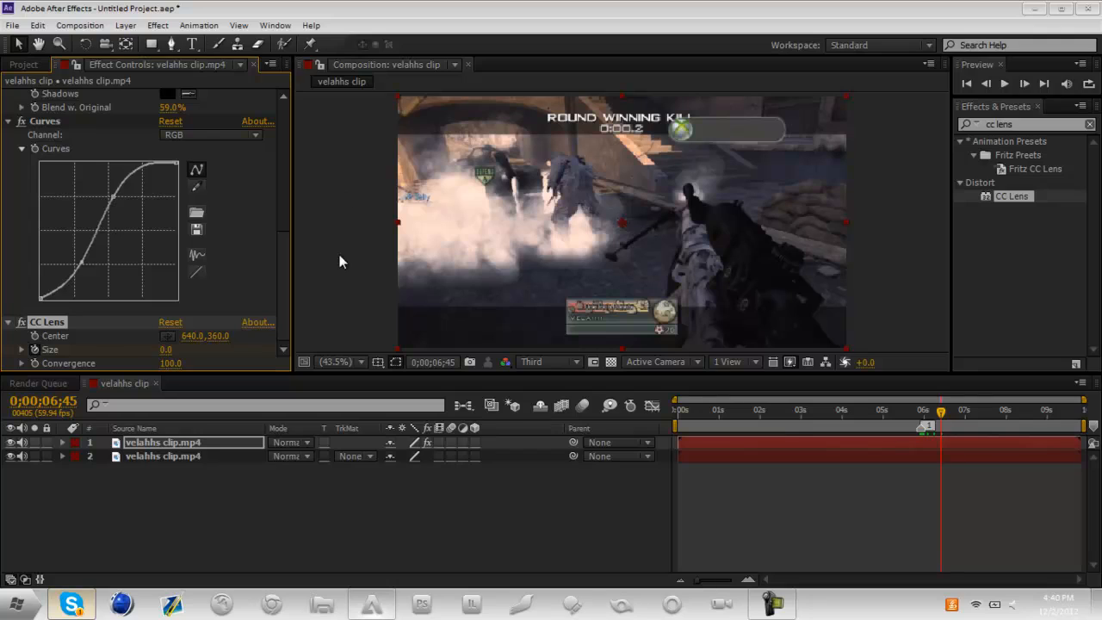
- Raise CC Lens Size to 225 at 6;45 and scrub back to review the lens growing
double_click(172, 349)
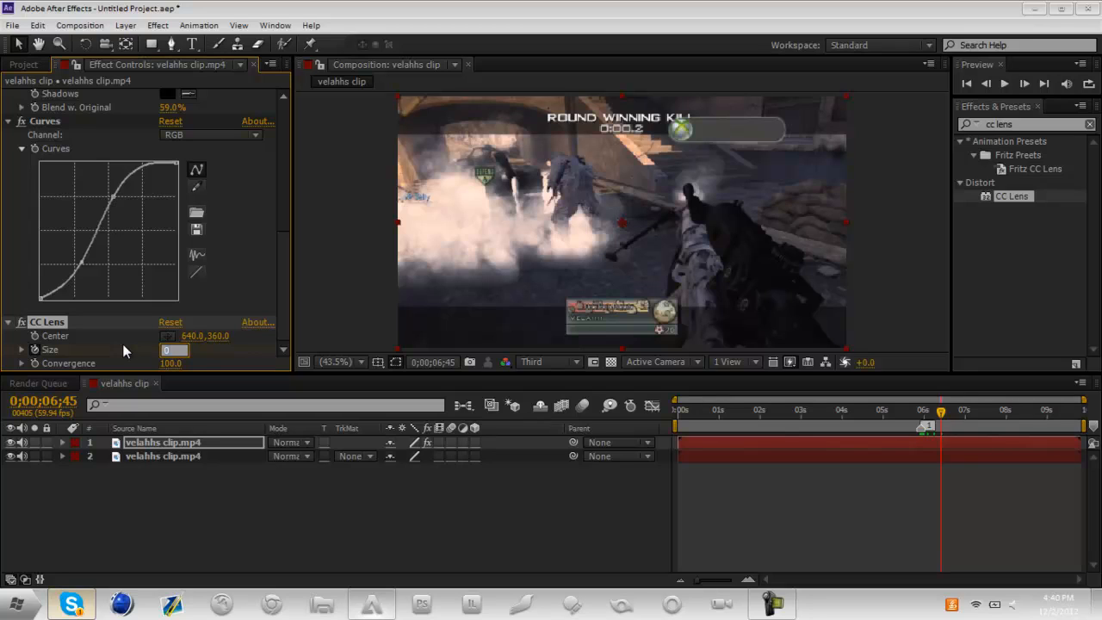
drag(172, 349, 250, 350)
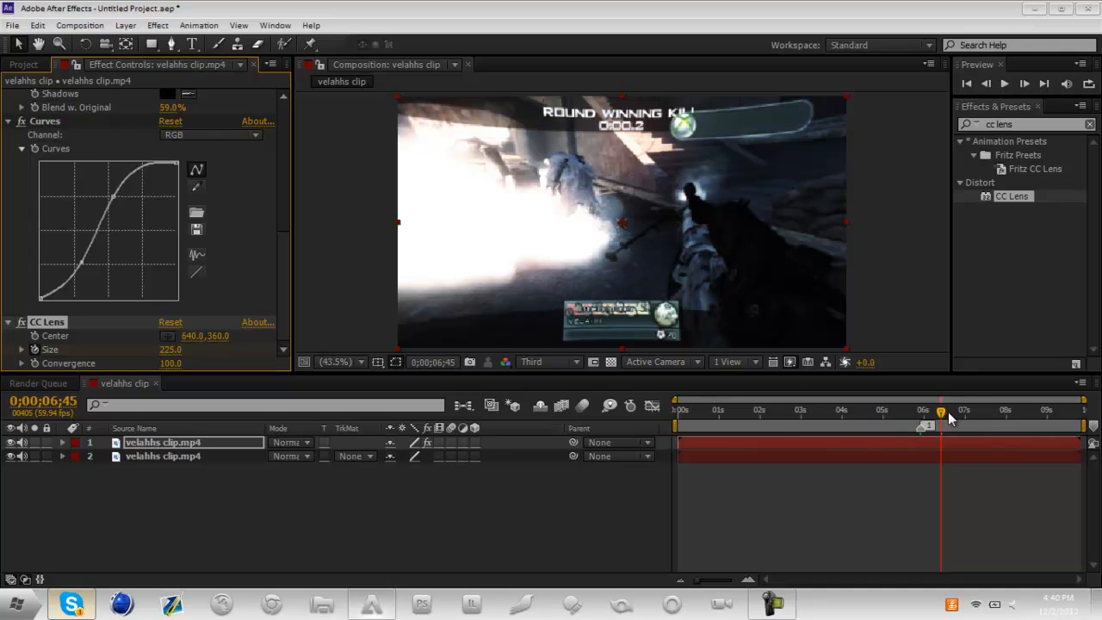
click(938, 410)
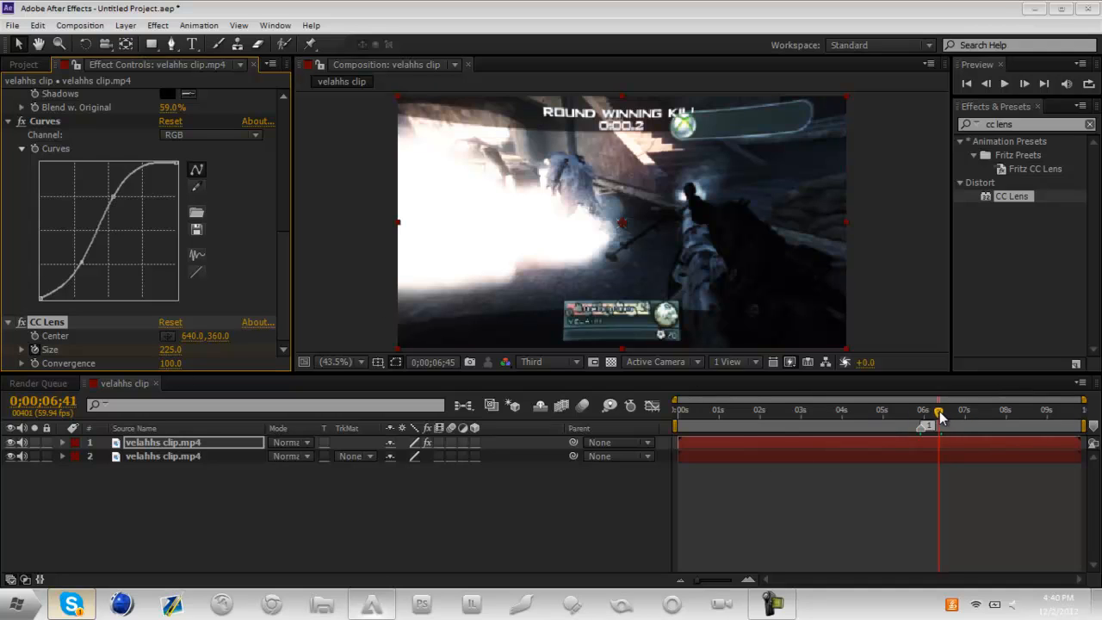
drag(938, 418, 928, 419)
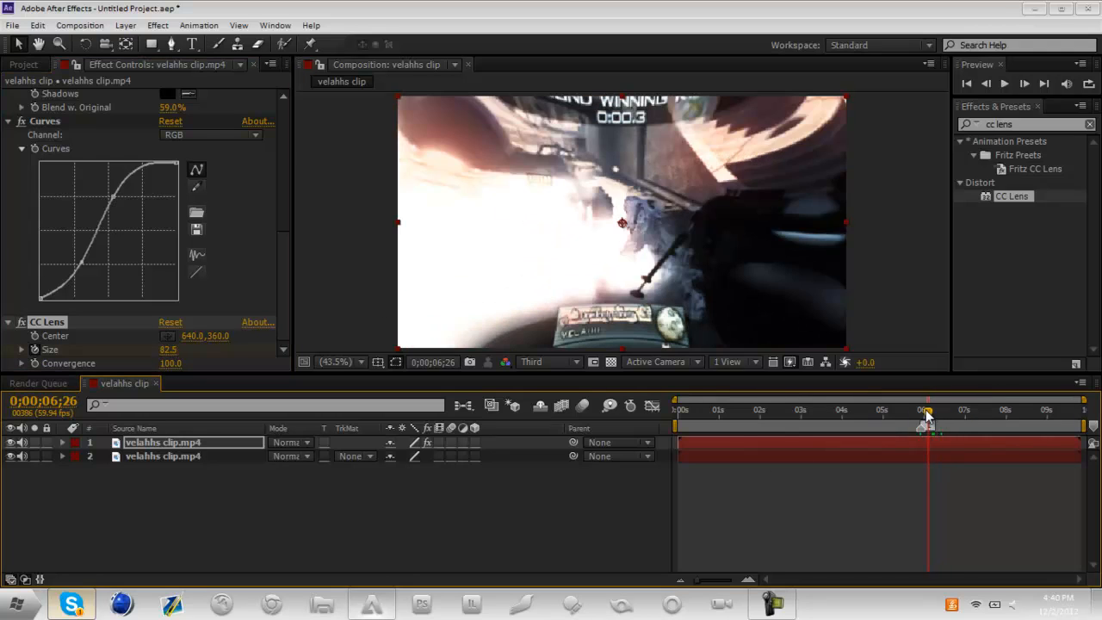
drag(928, 421, 922, 422)
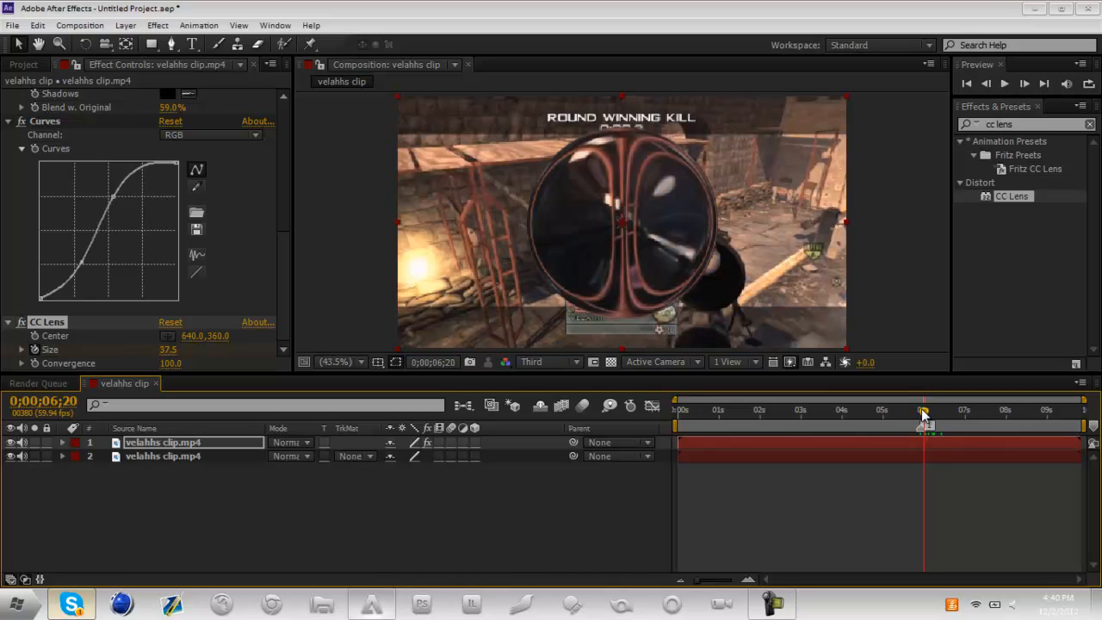
drag(922, 411, 940, 411)
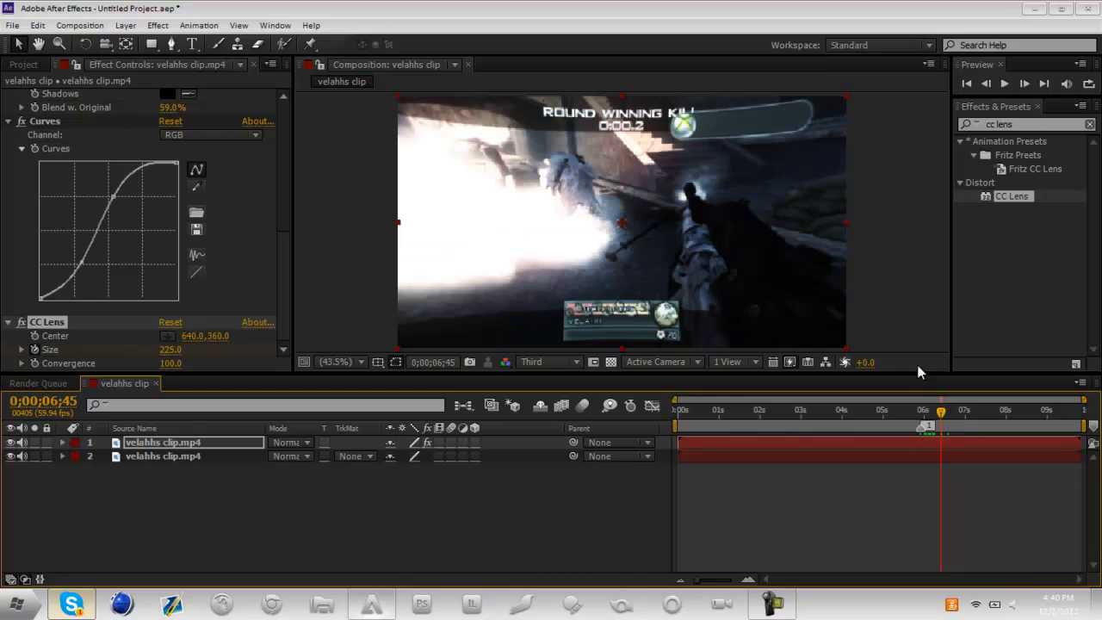
mouse_move(954, 443)
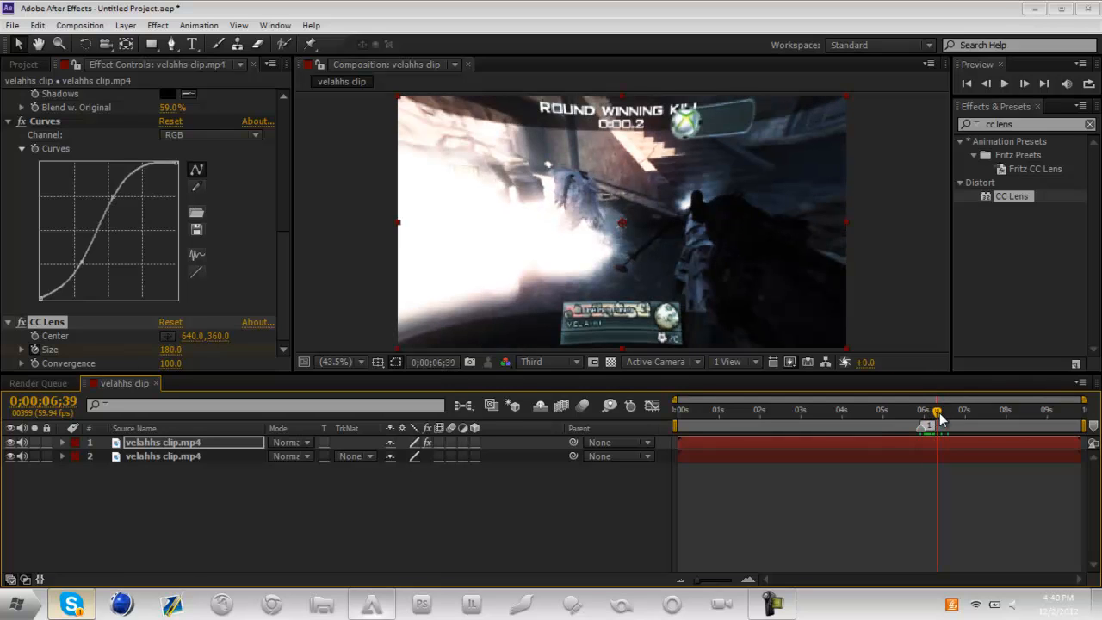
drag(936, 420, 922, 419)
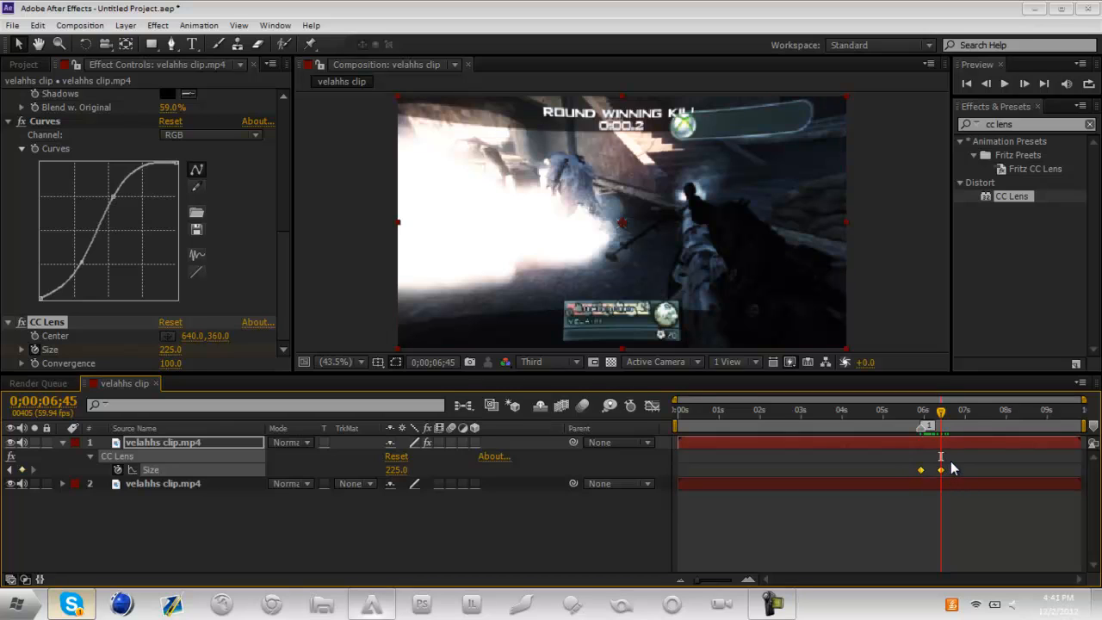
- Apply Keyframe Assistant > Easy Ease to the CC Lens Size keyframes
right_click(939, 468)
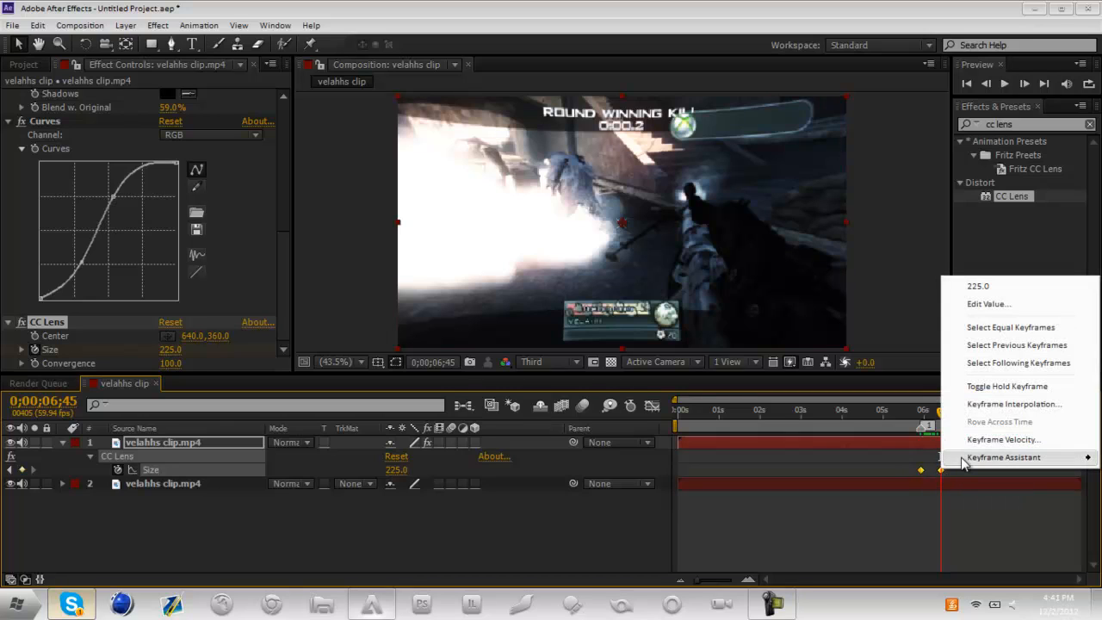
click(1002, 457)
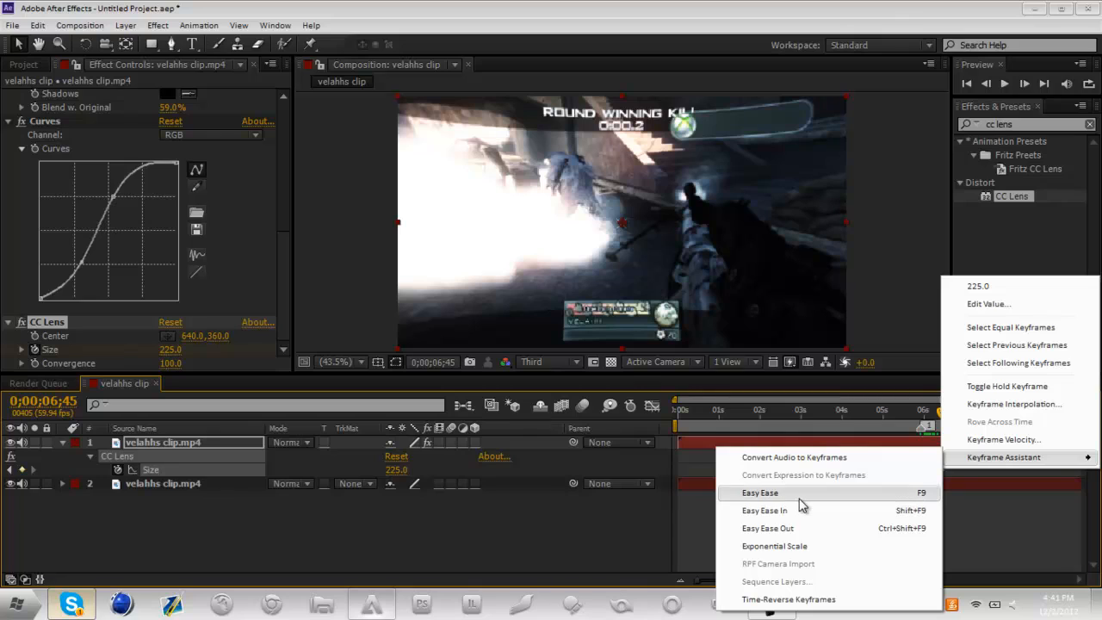
click(759, 493)
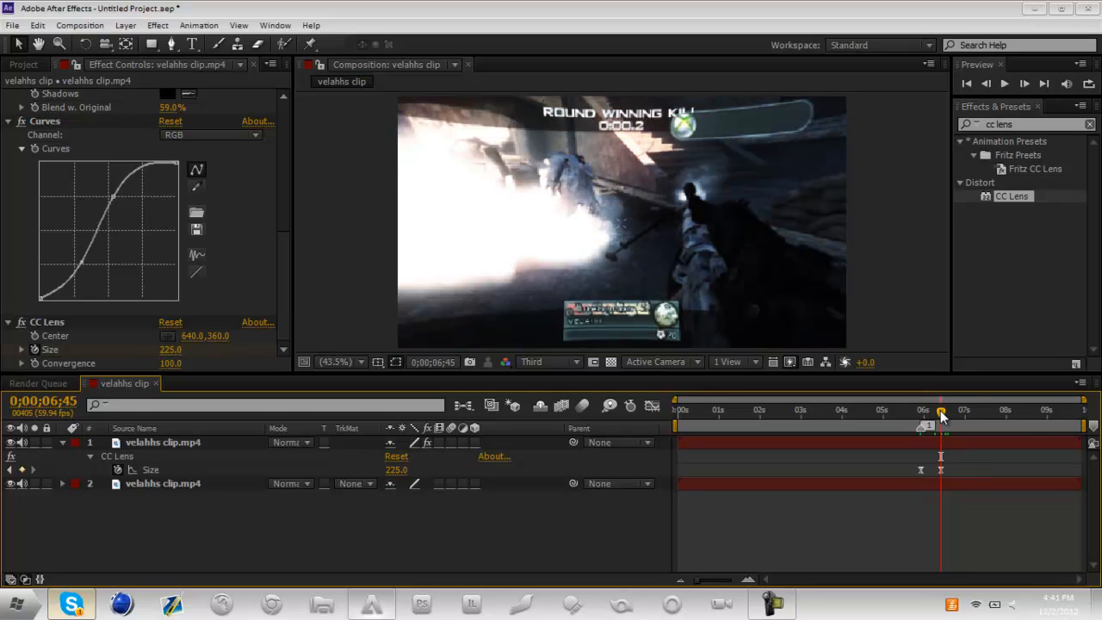
mouse_move(940, 418)
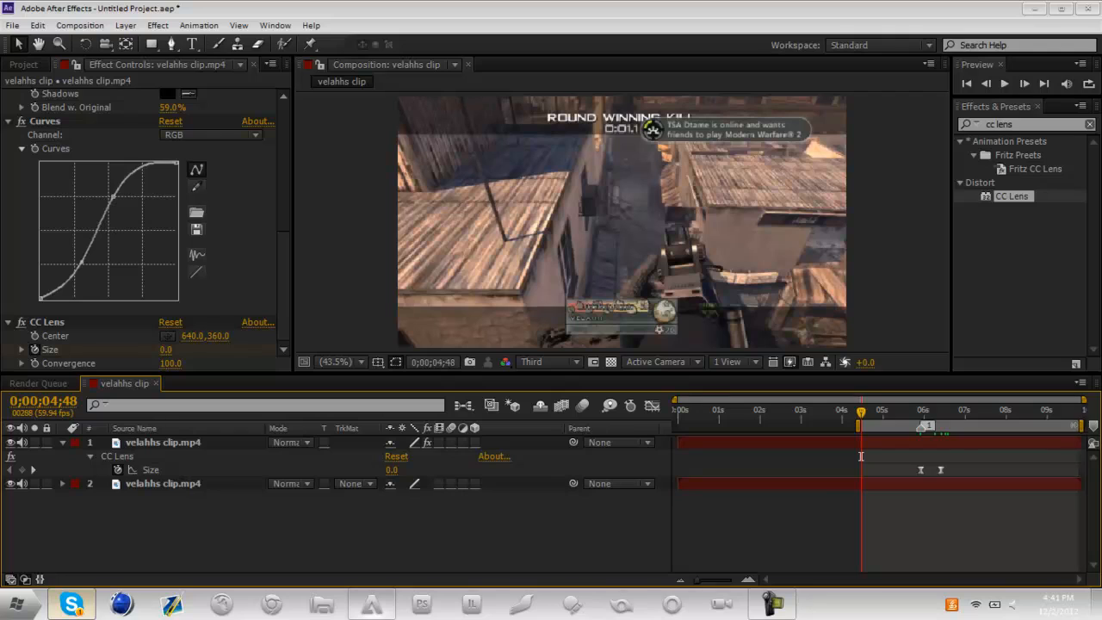
mouse_move(984, 479)
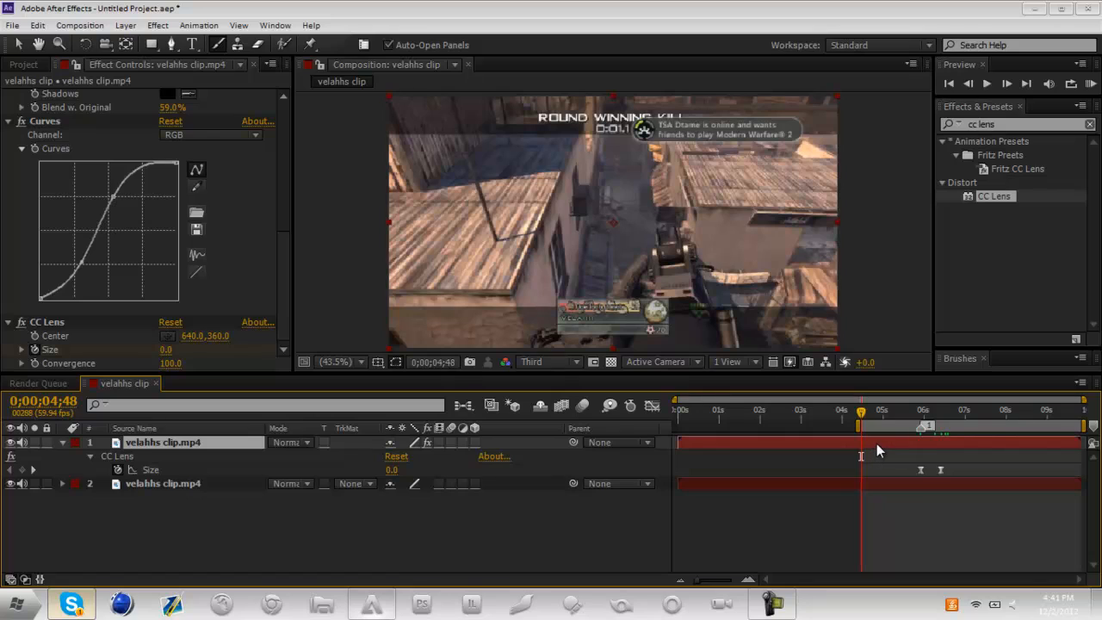
mouse_move(861, 418)
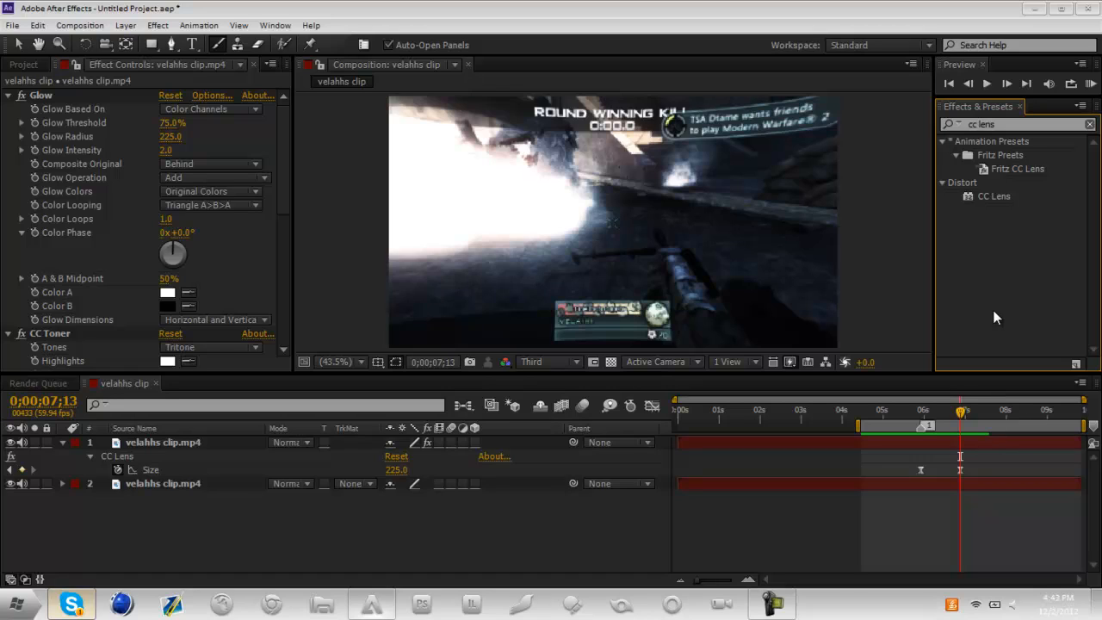
mouse_move(950, 344)
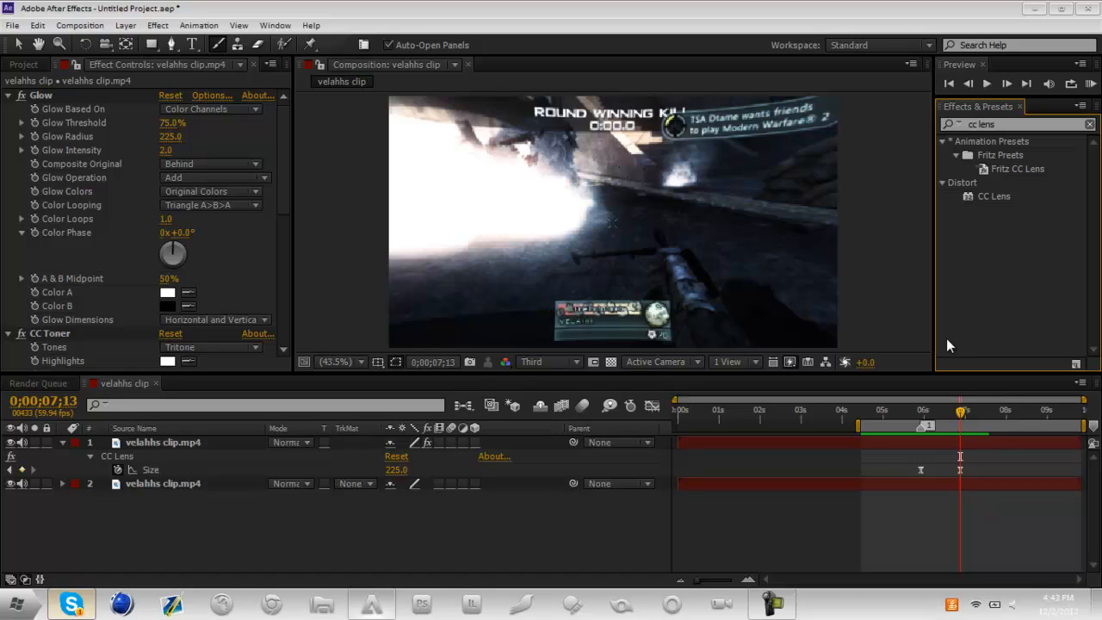
mouse_move(1065, 420)
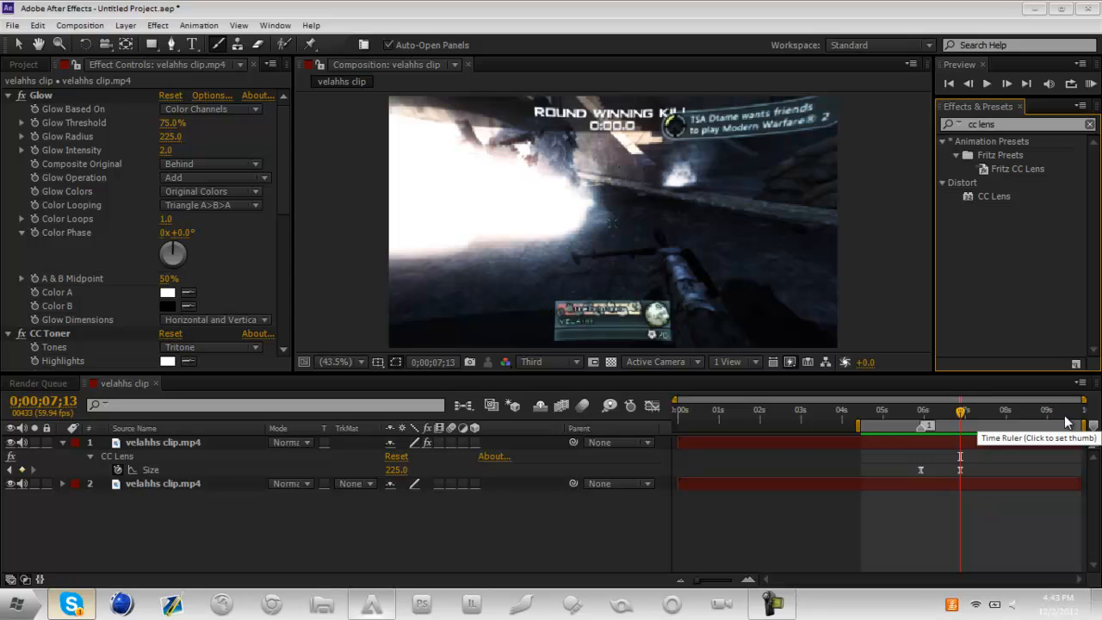
- Bring up the File menu's list of project commands from the menu bar
click(12, 24)
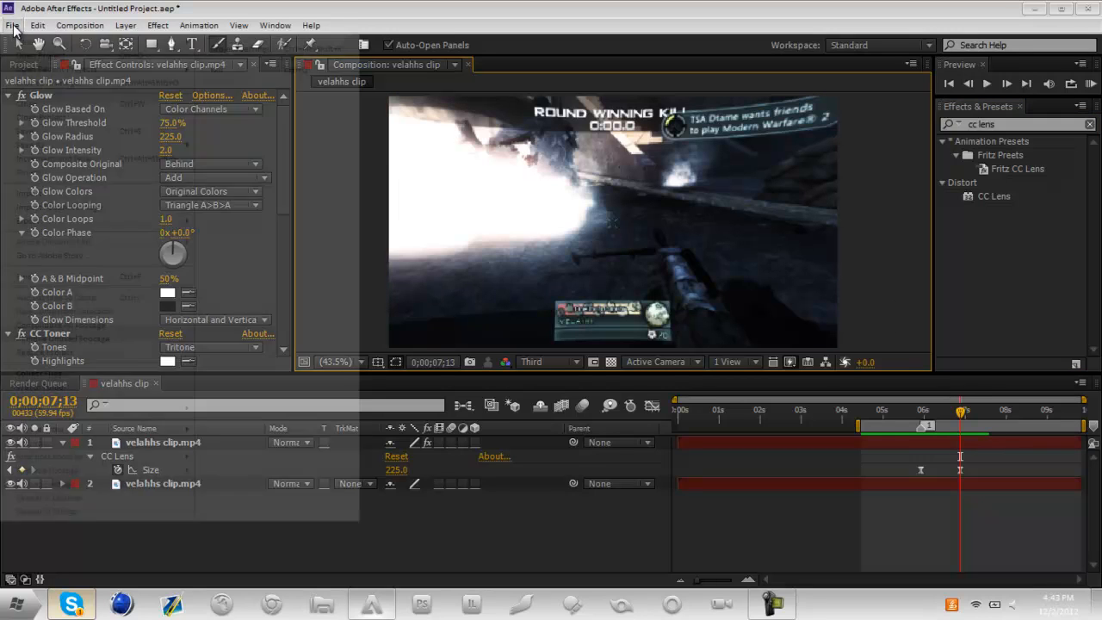